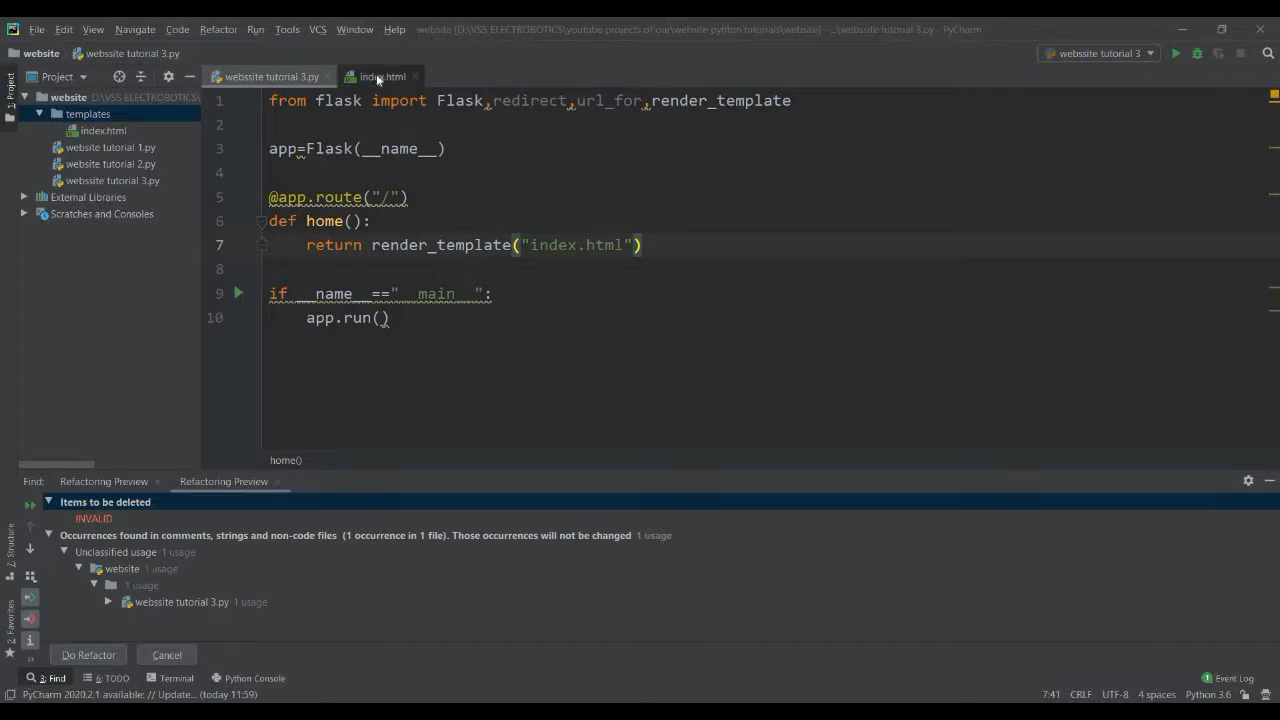
# Step: Switch to the index.html template to view its headings and Jinja loop markup
pyautogui.click(382, 76)
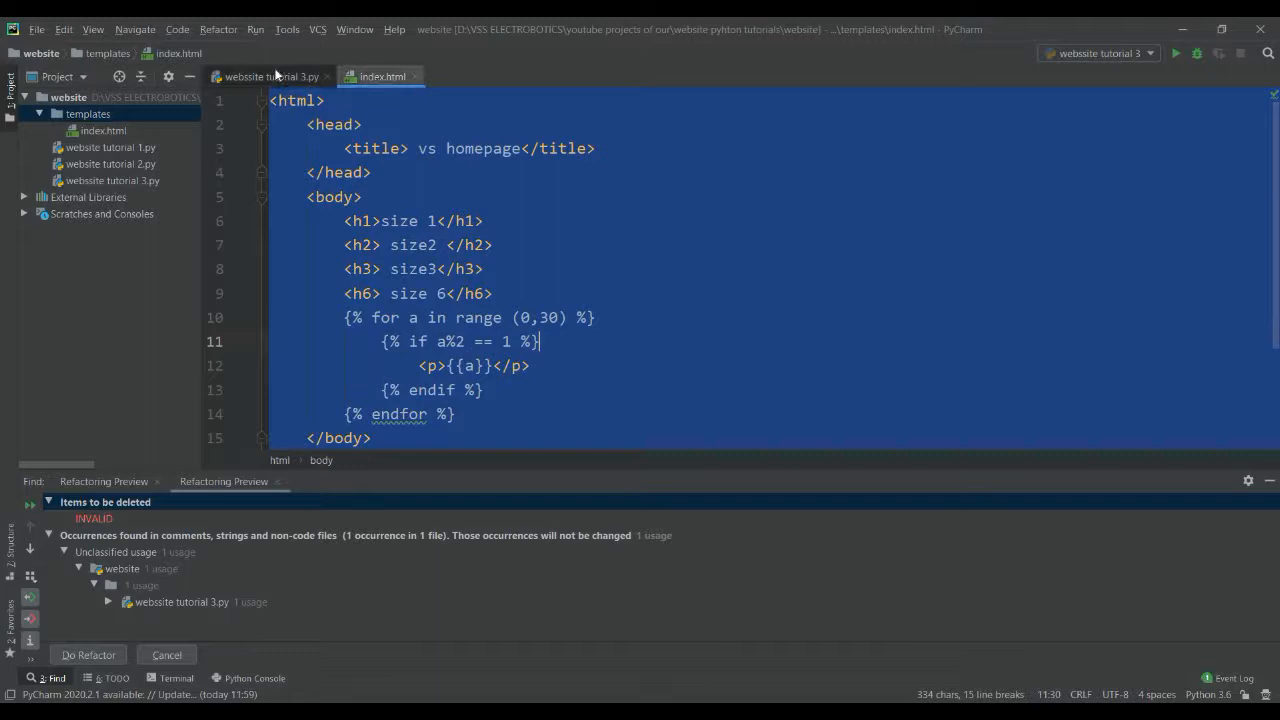
pyautogui.moveTo(272, 76)
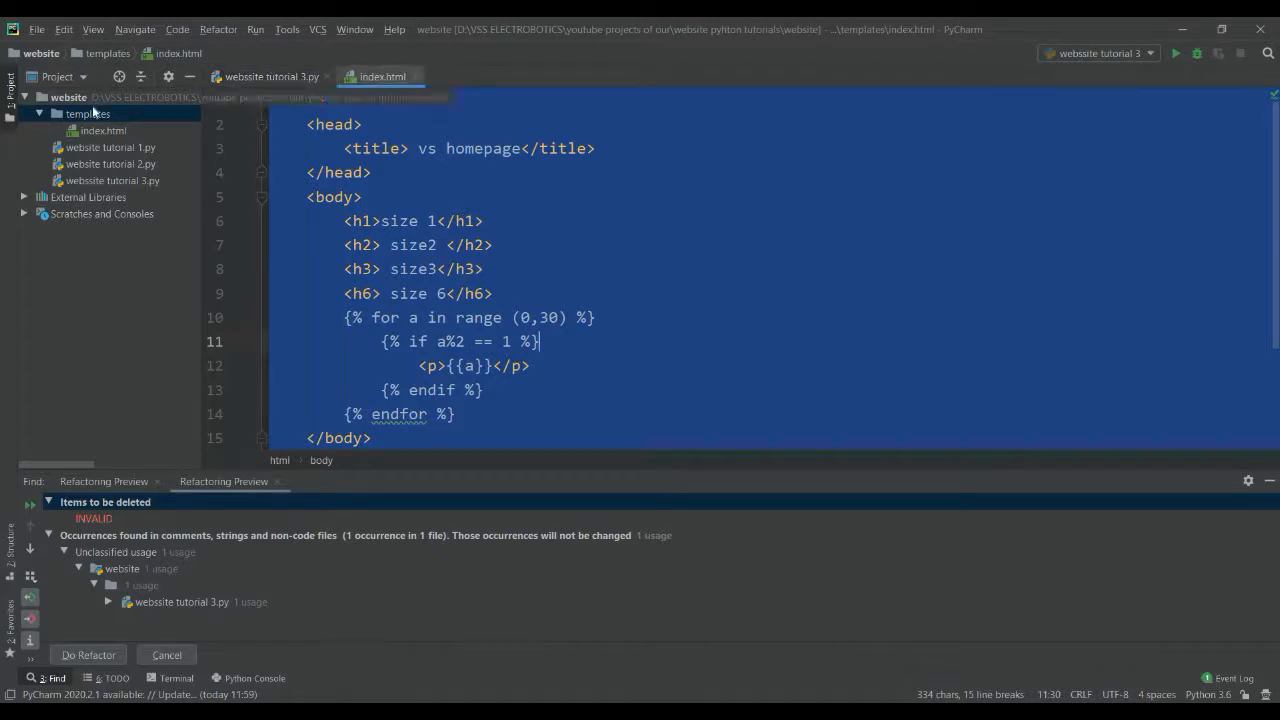
# Step: Create a new HTML file named base.html in the templates folder
pyautogui.rightClick(88, 112)
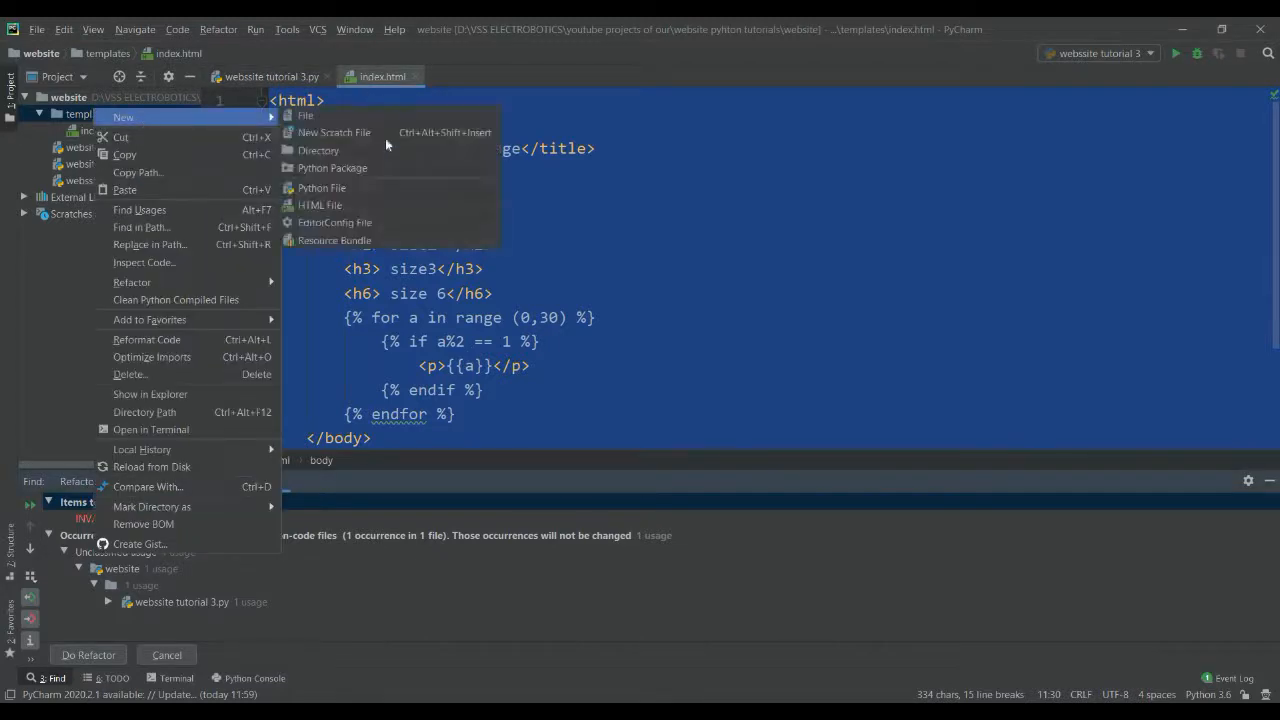
pyautogui.click(320, 204)
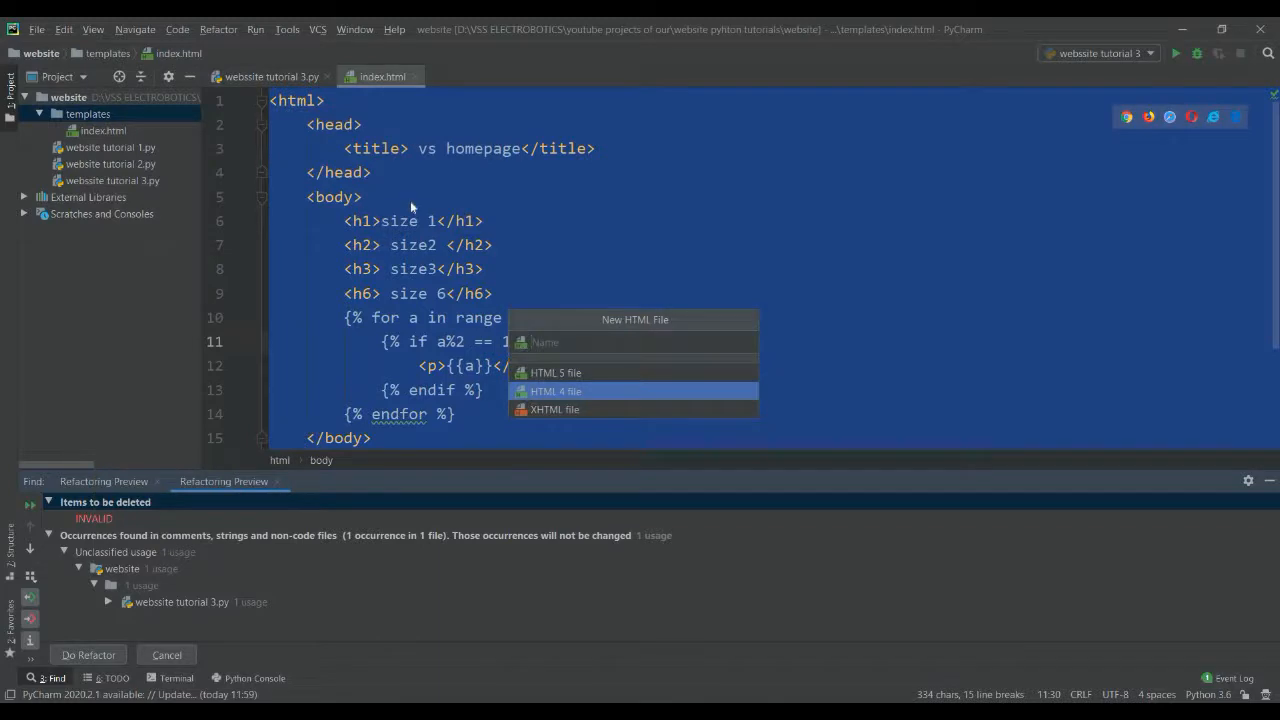
pyautogui.write('base.ht')
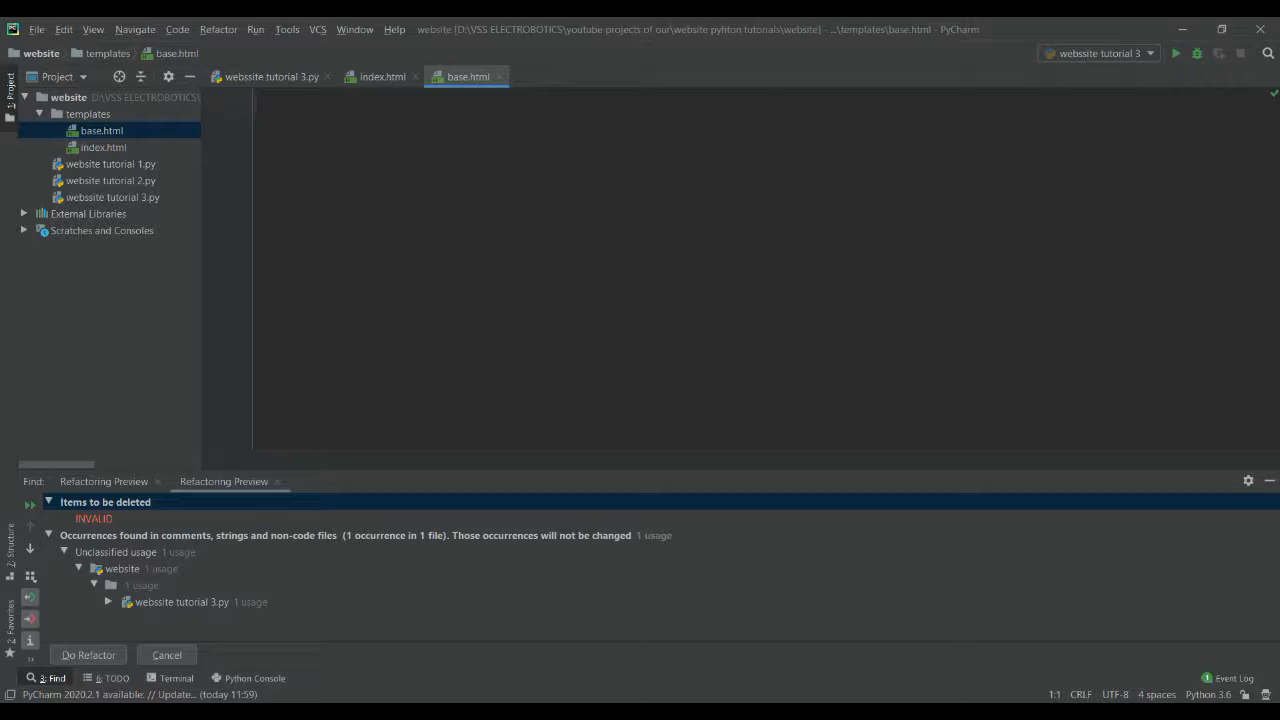
# Step: Move all of index.html's markup into base.html and clear the page title
pyautogui.click(382, 76)
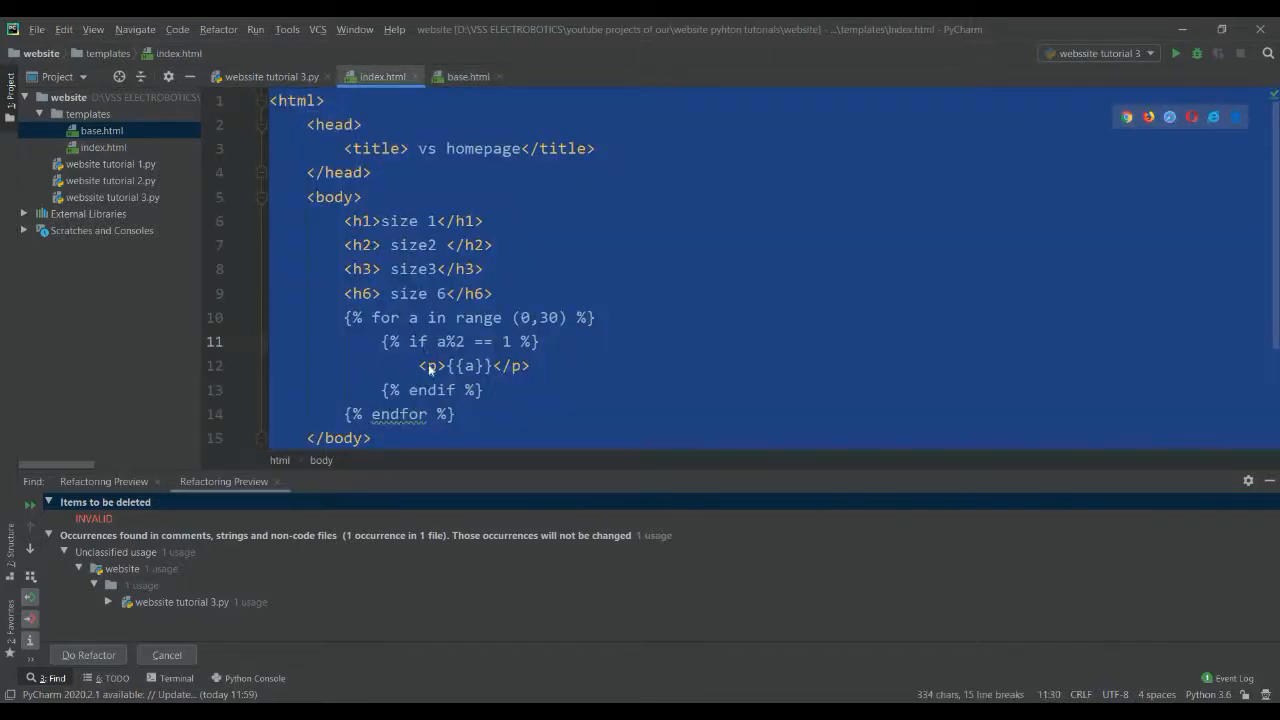
pyautogui.click(538, 340)
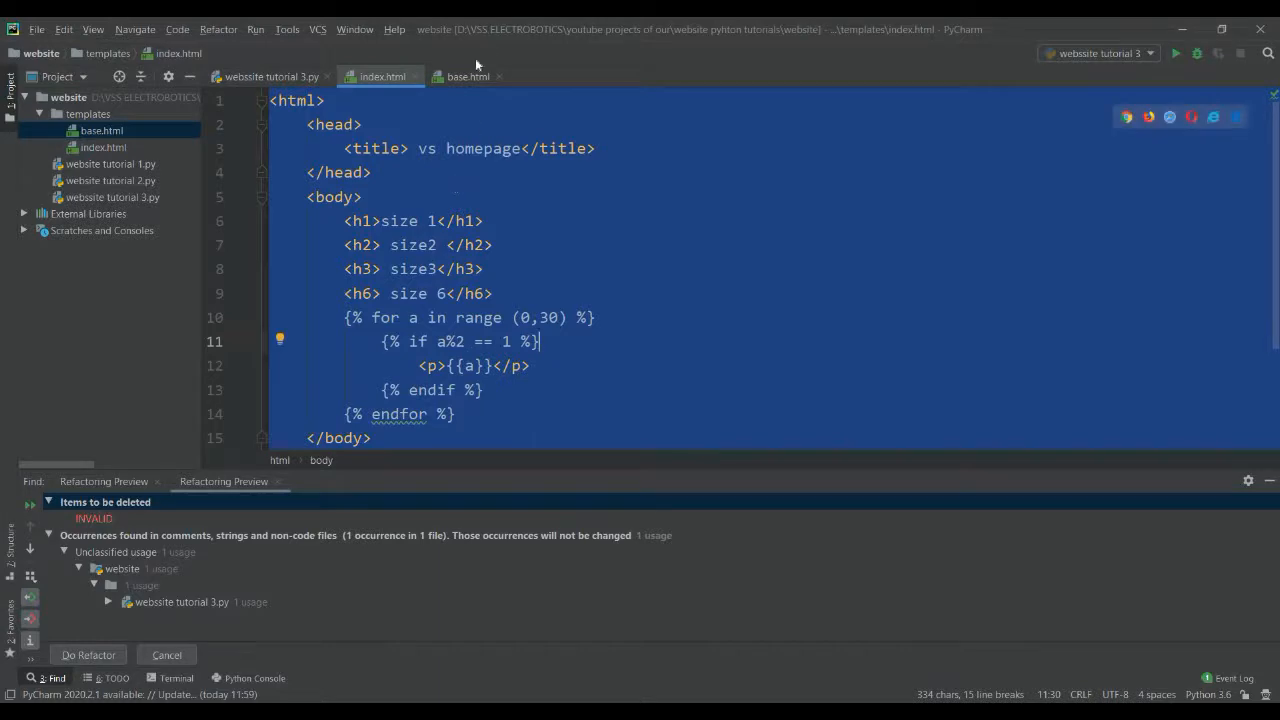
pyautogui.click(468, 76)
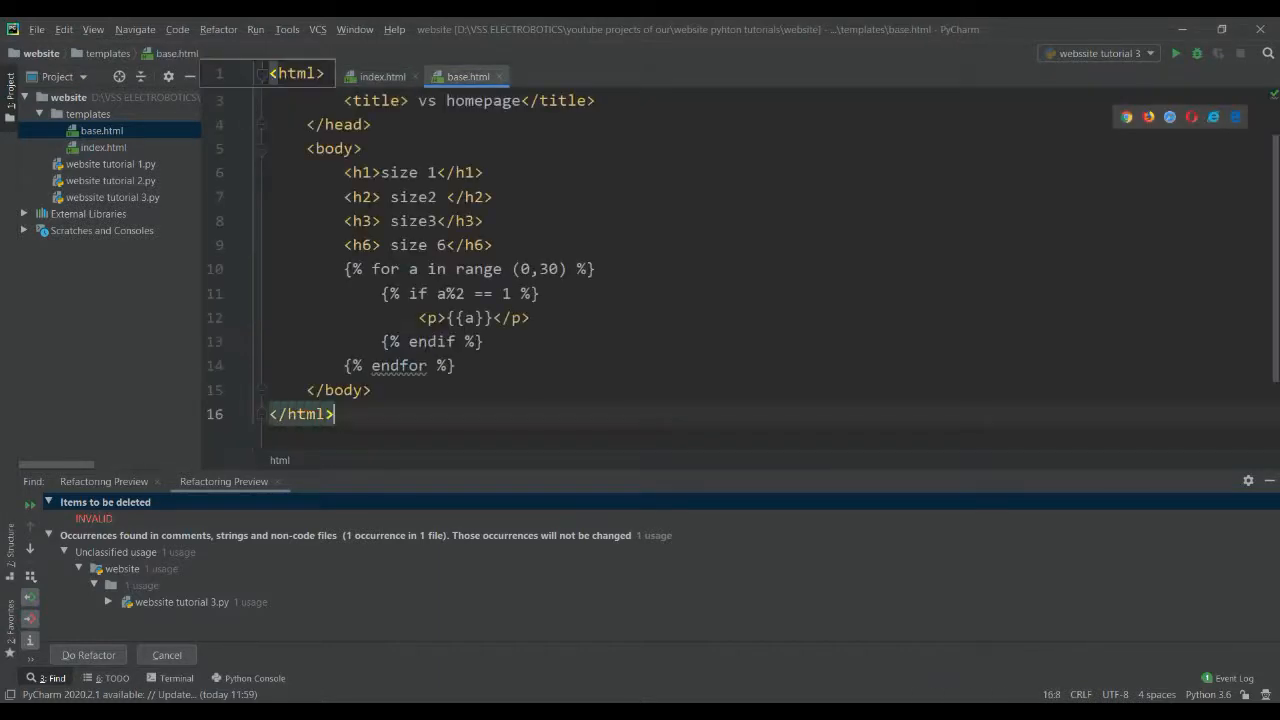
pyautogui.click(384, 76)
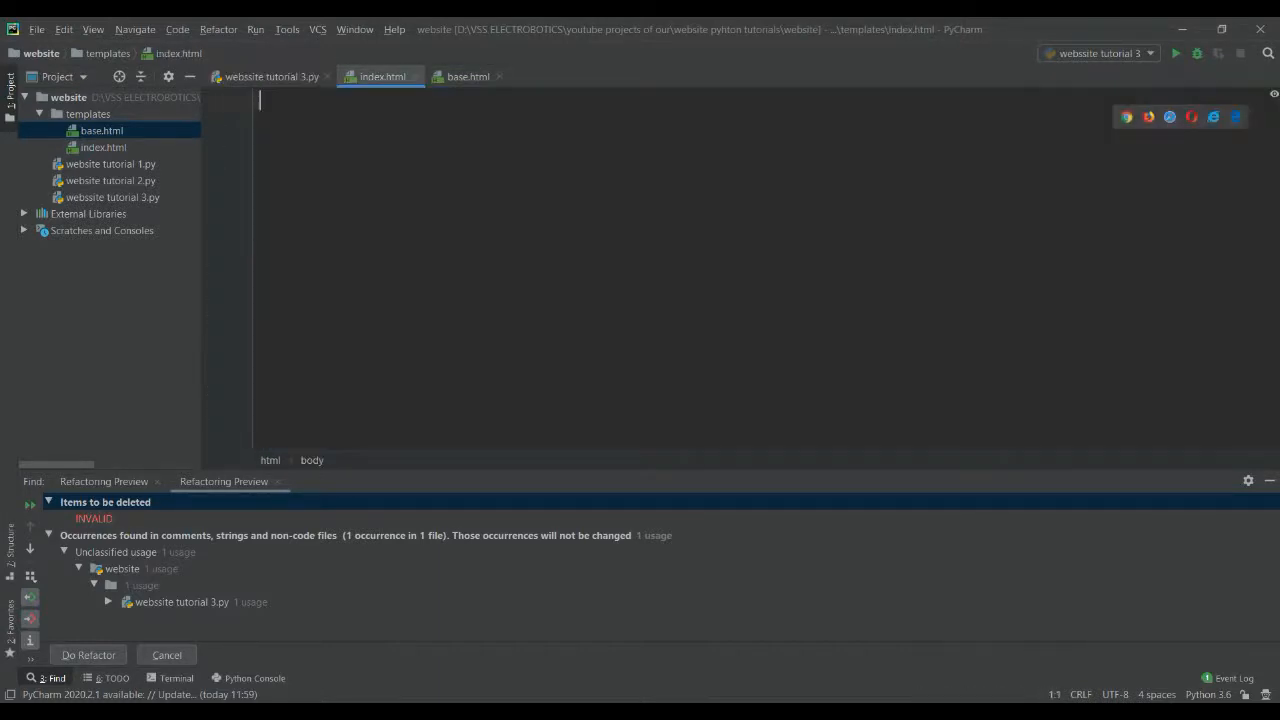
pyautogui.click(468, 76)
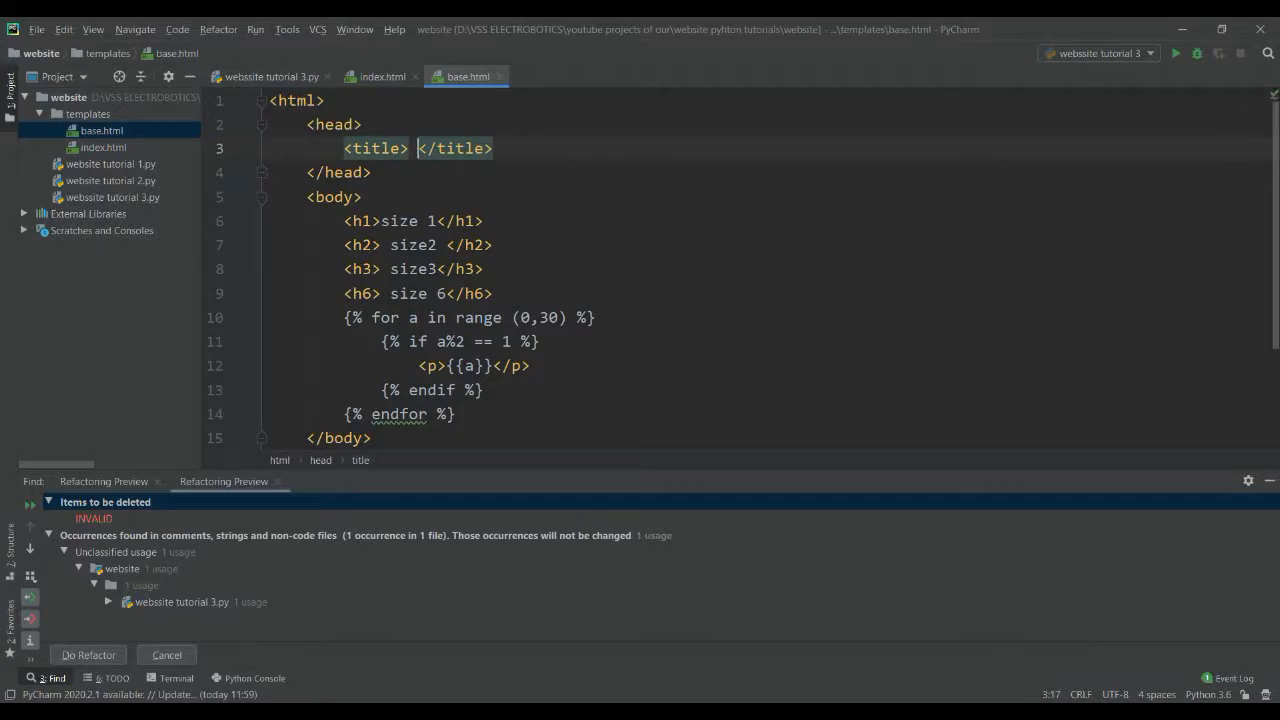
# Step: Write {% block title %}{% endblock %} inside base.html's <title> tag
pyautogui.write('{}')
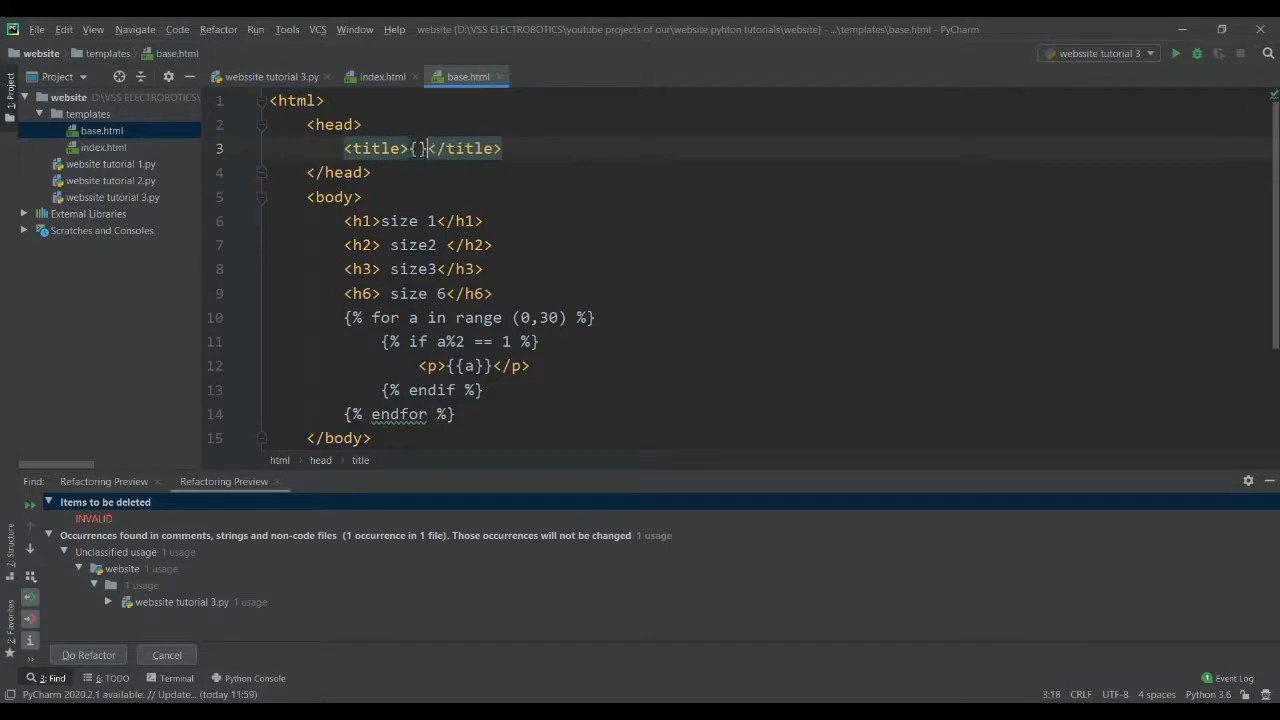
pyautogui.write('{}')
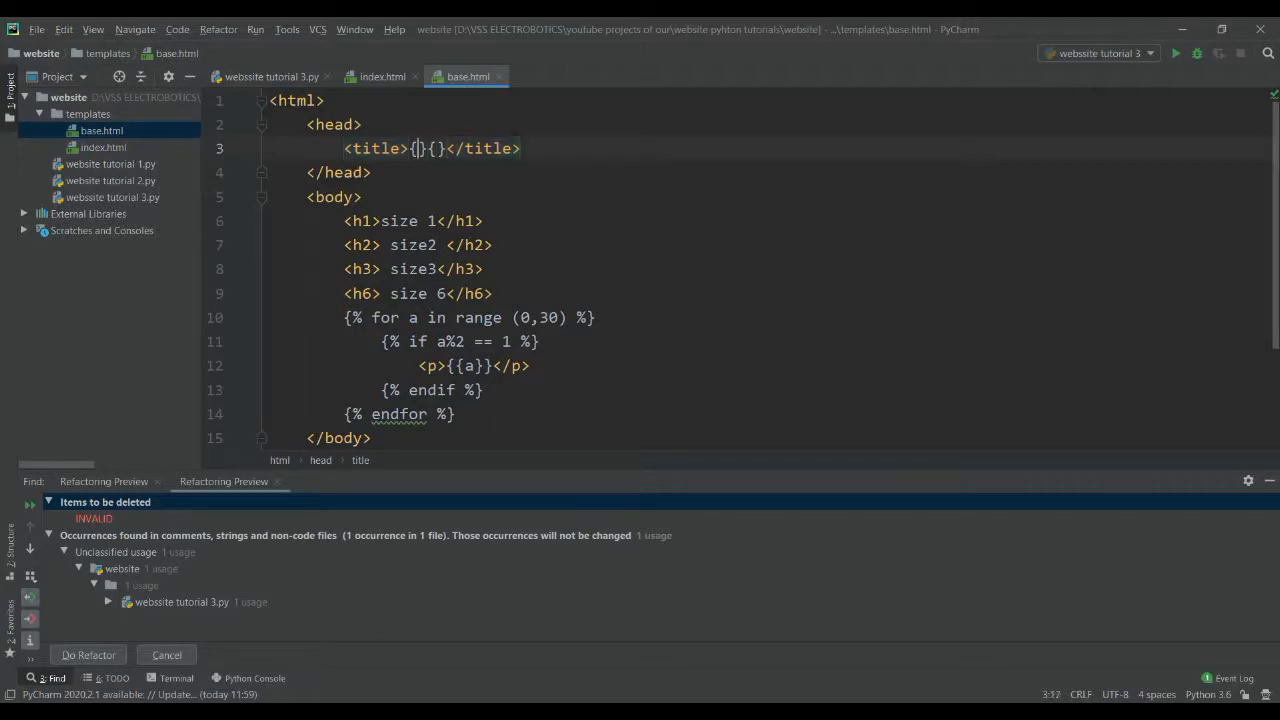
pyautogui.write('%%')
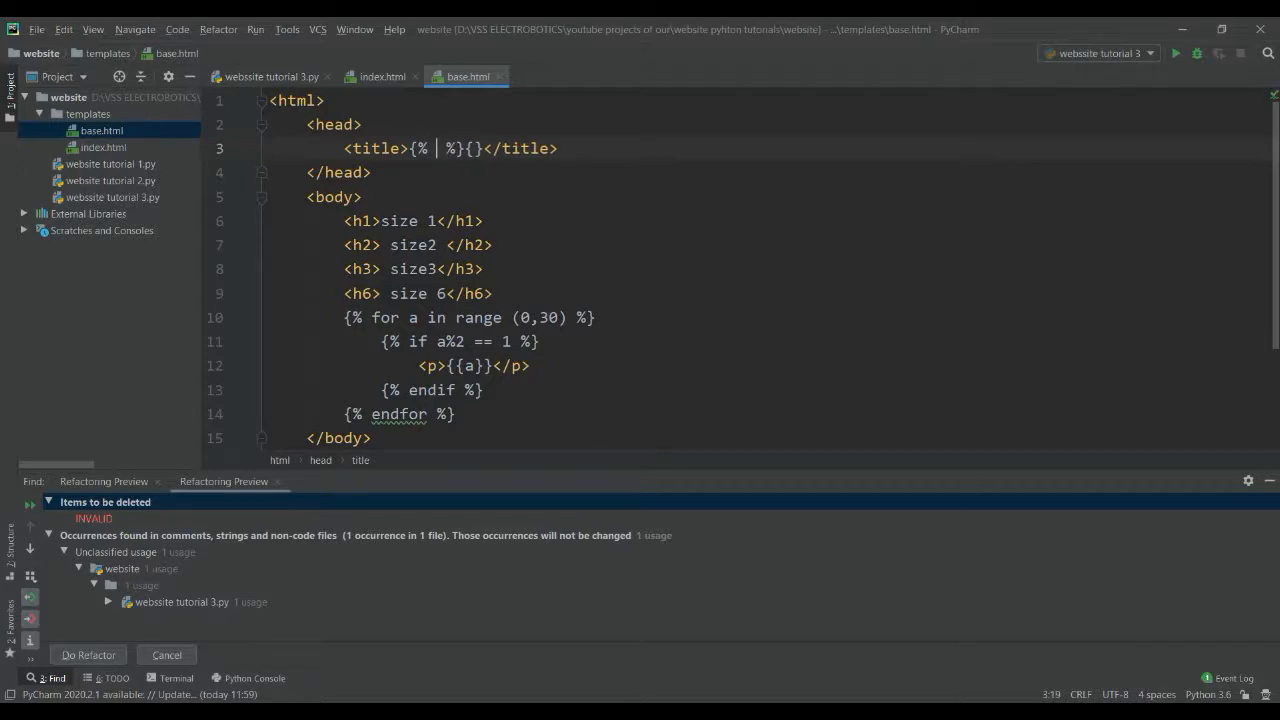
pyautogui.write('block')
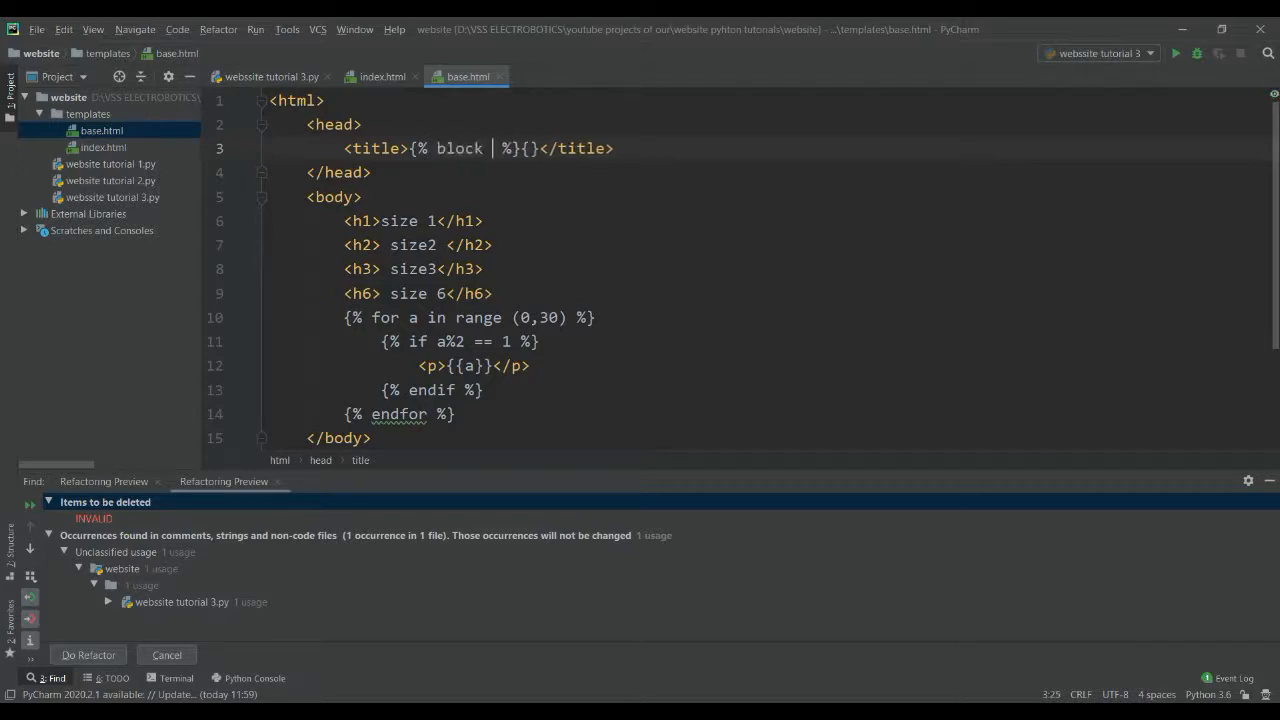
pyautogui.write('title')
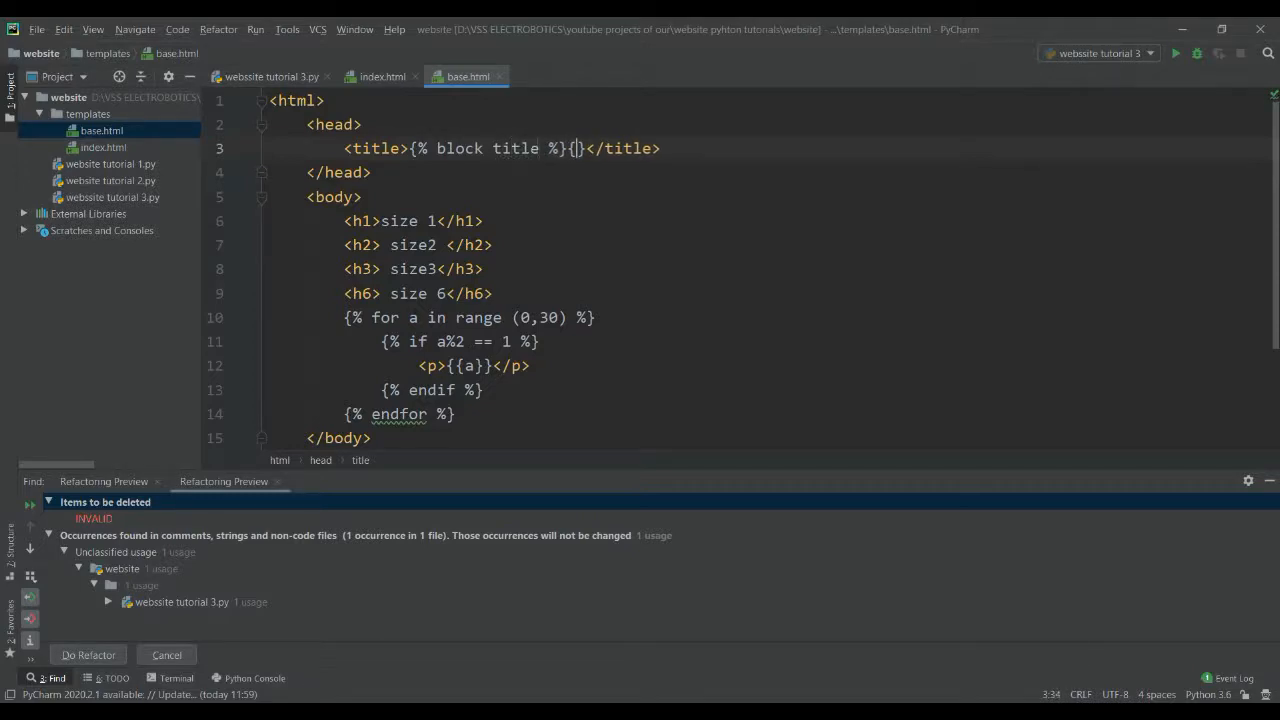
pyautogui.write('%%')
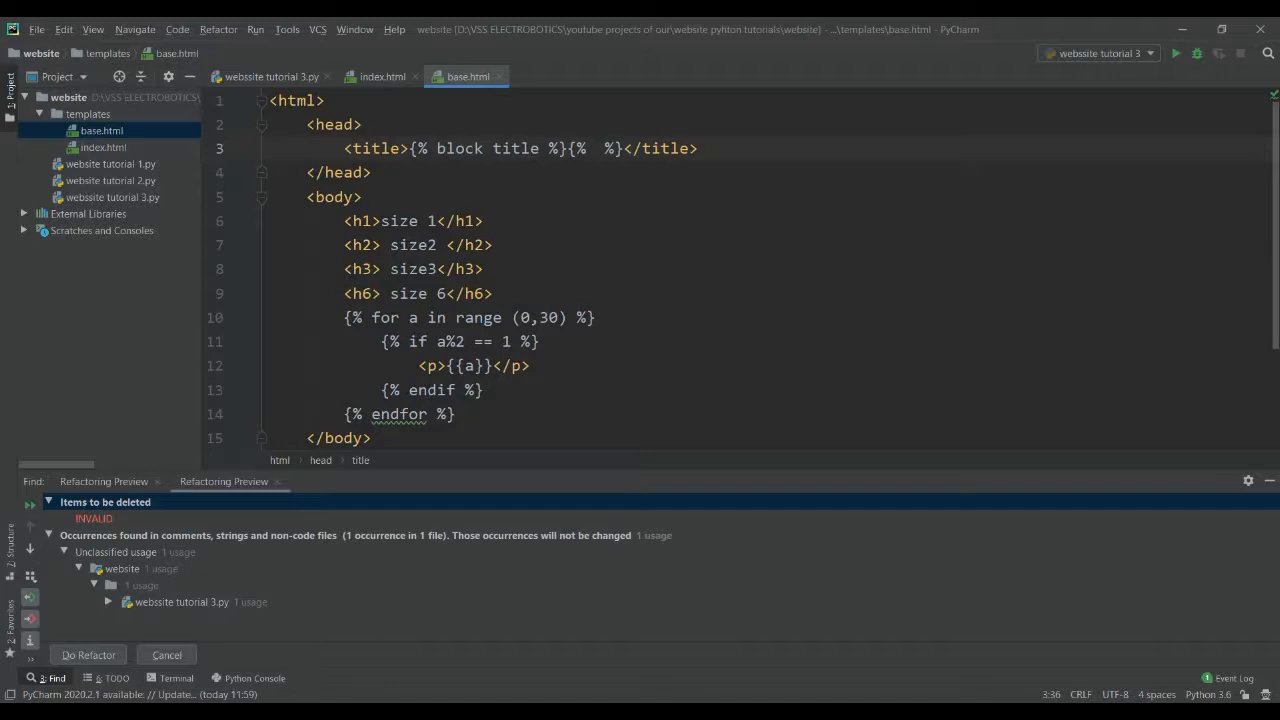
pyautogui.write('e')
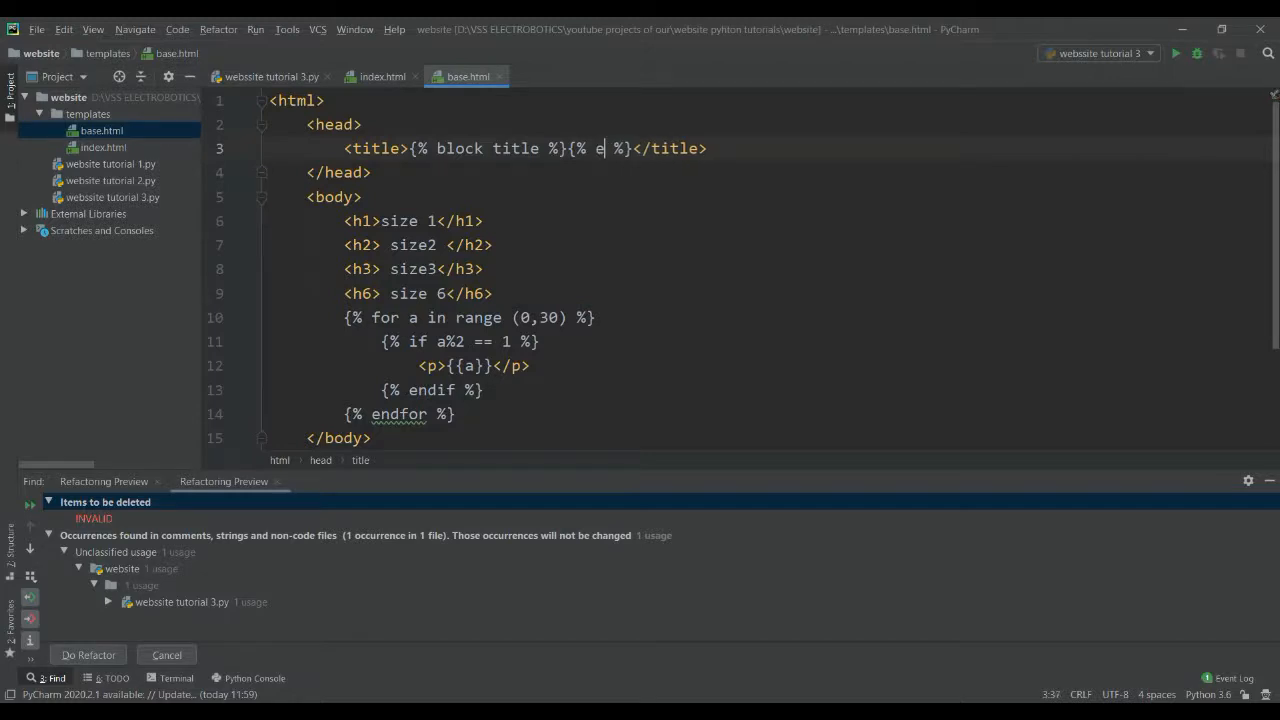
pyautogui.write('ndbl')
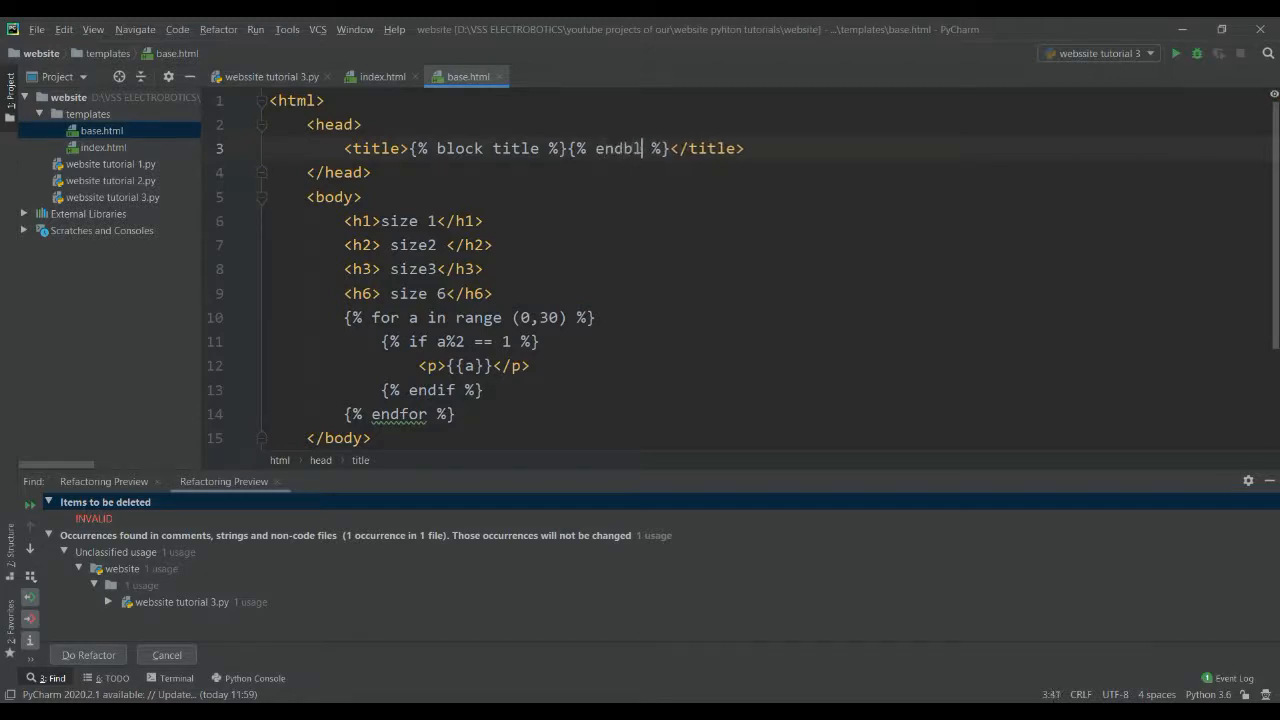
pyautogui.write('ock')
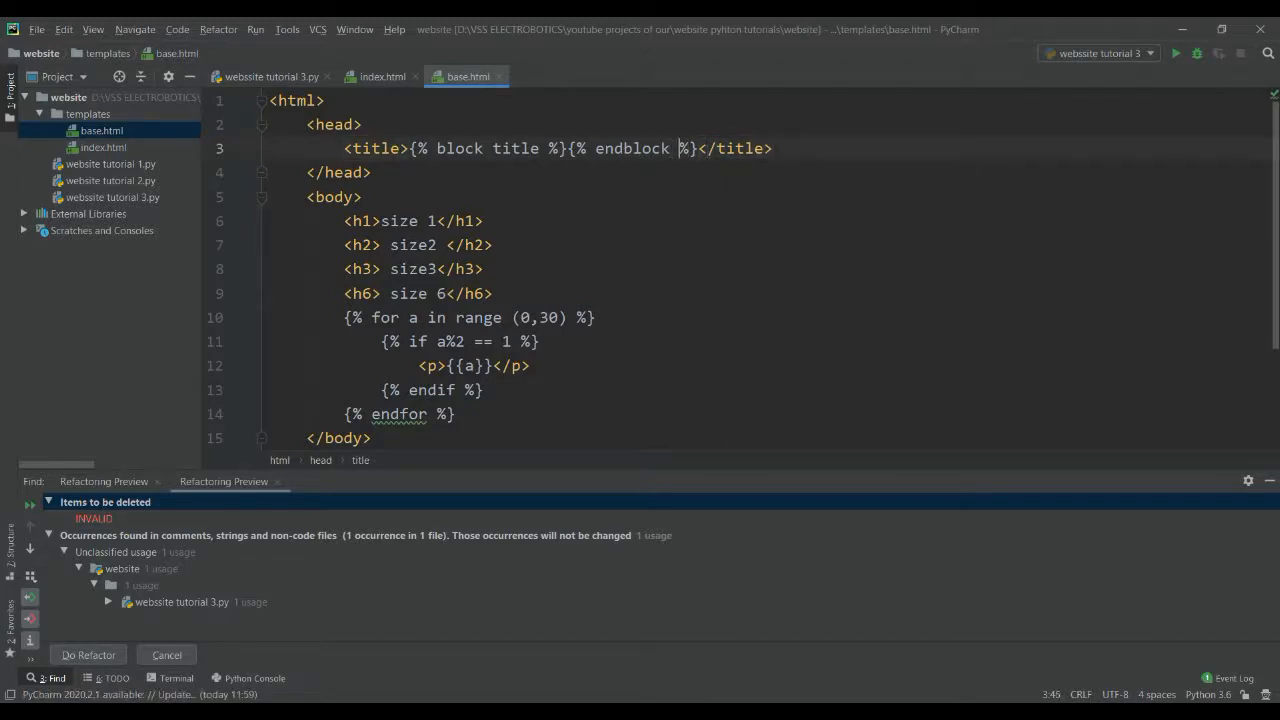
pyautogui.press('backspace')
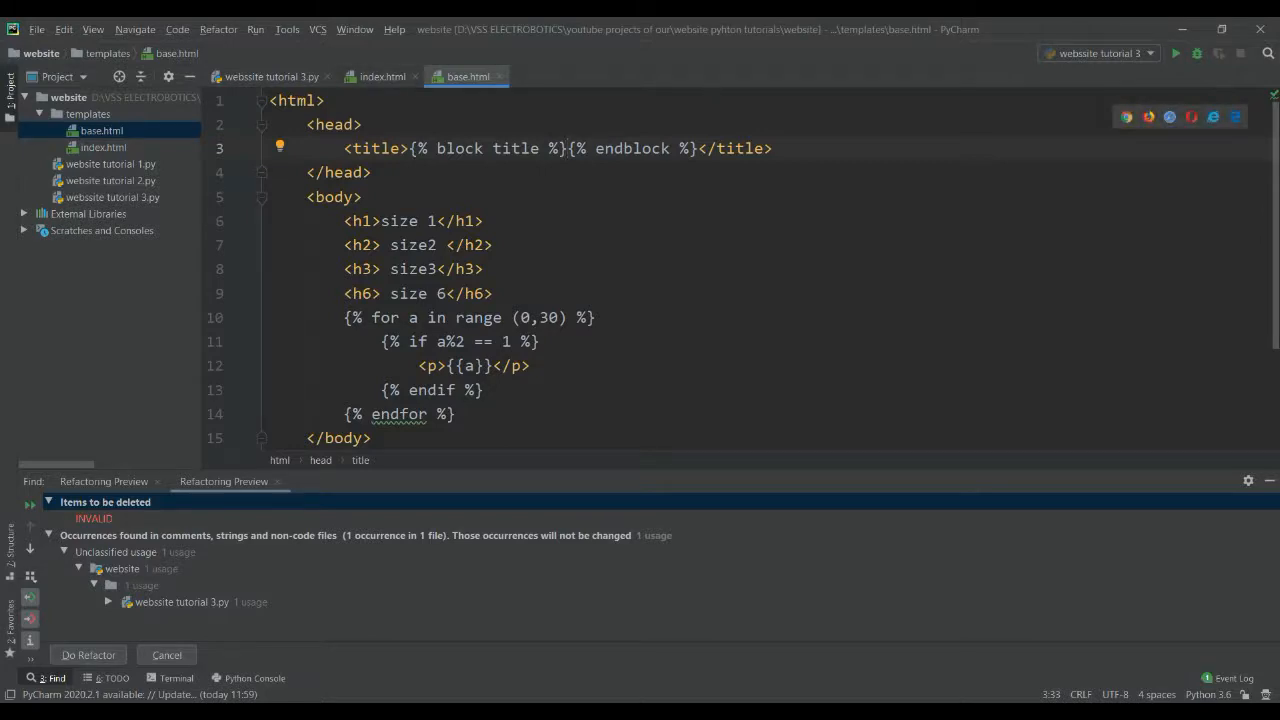
# Step: Replace base.html's body with {% block content %} and {% endblock %} lines
pyautogui.moveTo(344, 220); pyautogui.dragTo(540, 340)
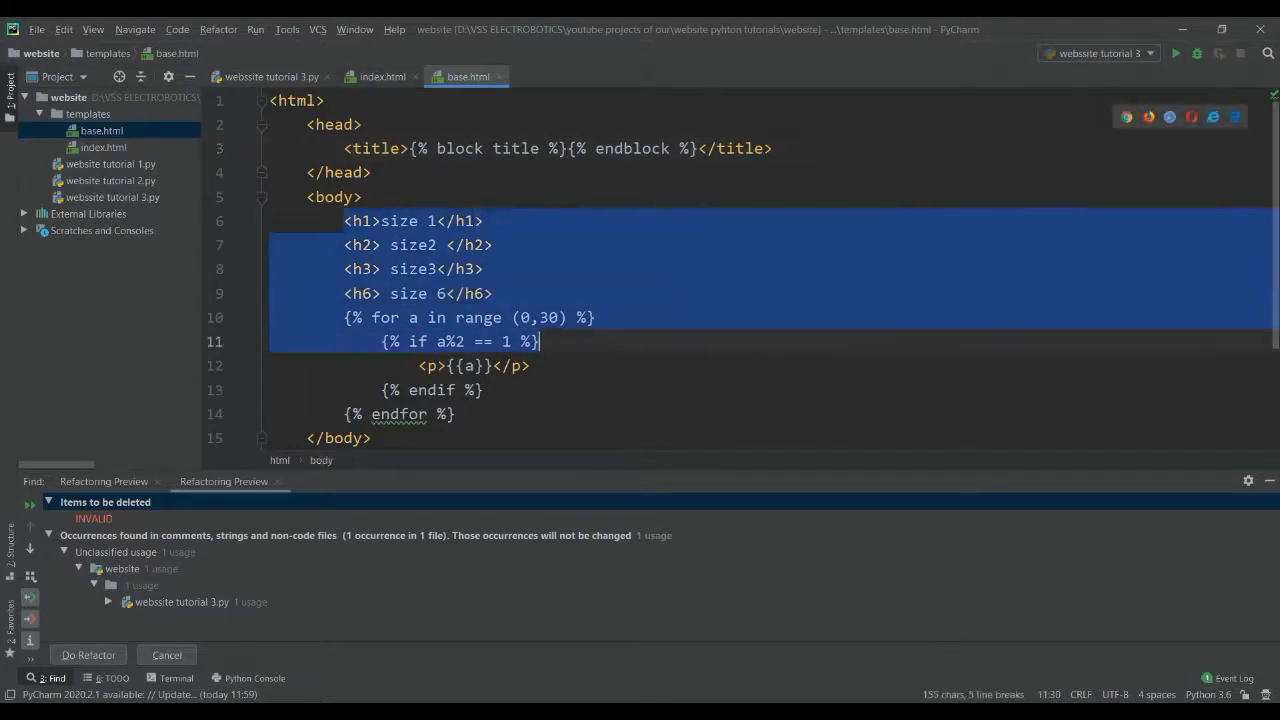
pyautogui.press('Delete')
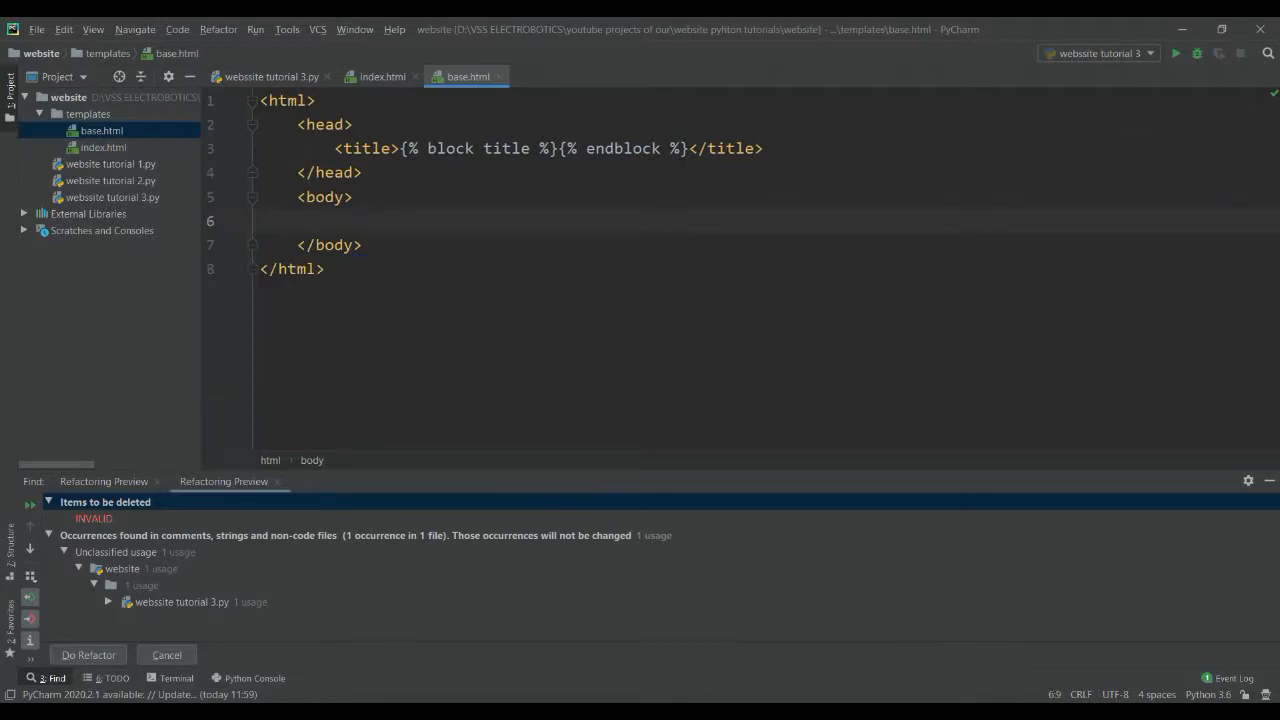
pyautogui.write('{}')
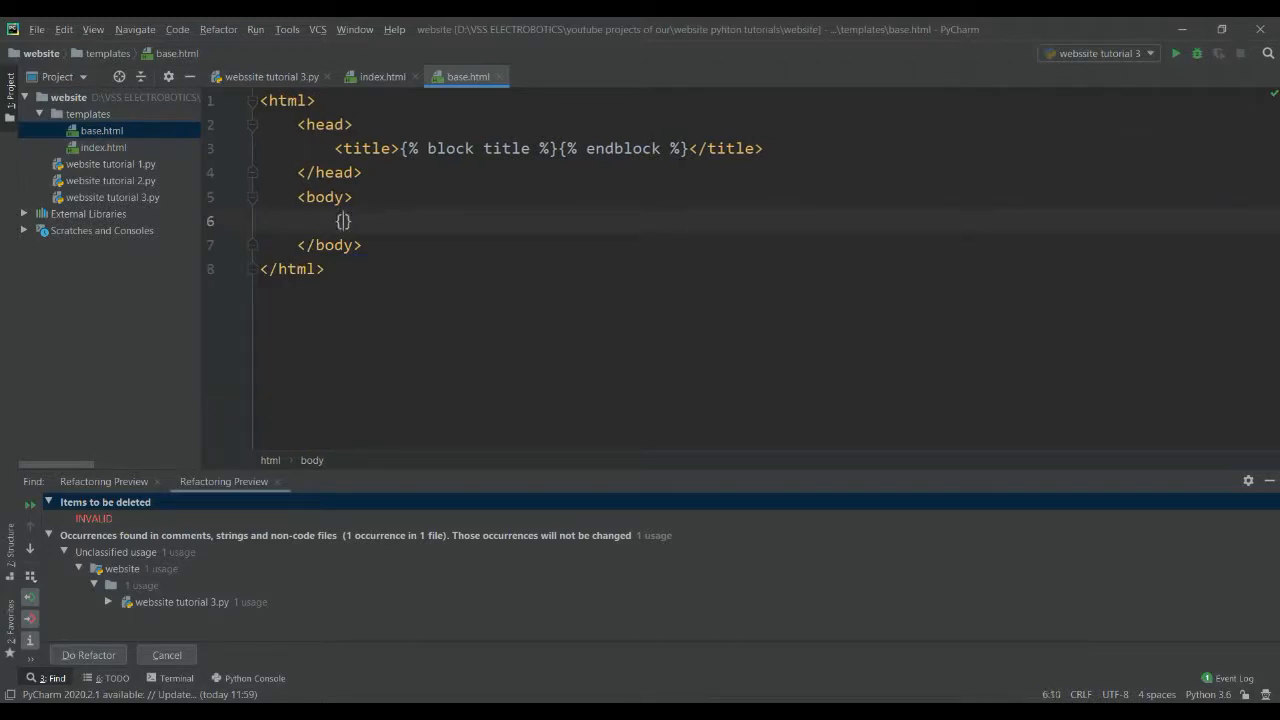
pyautogui.write('%  %')
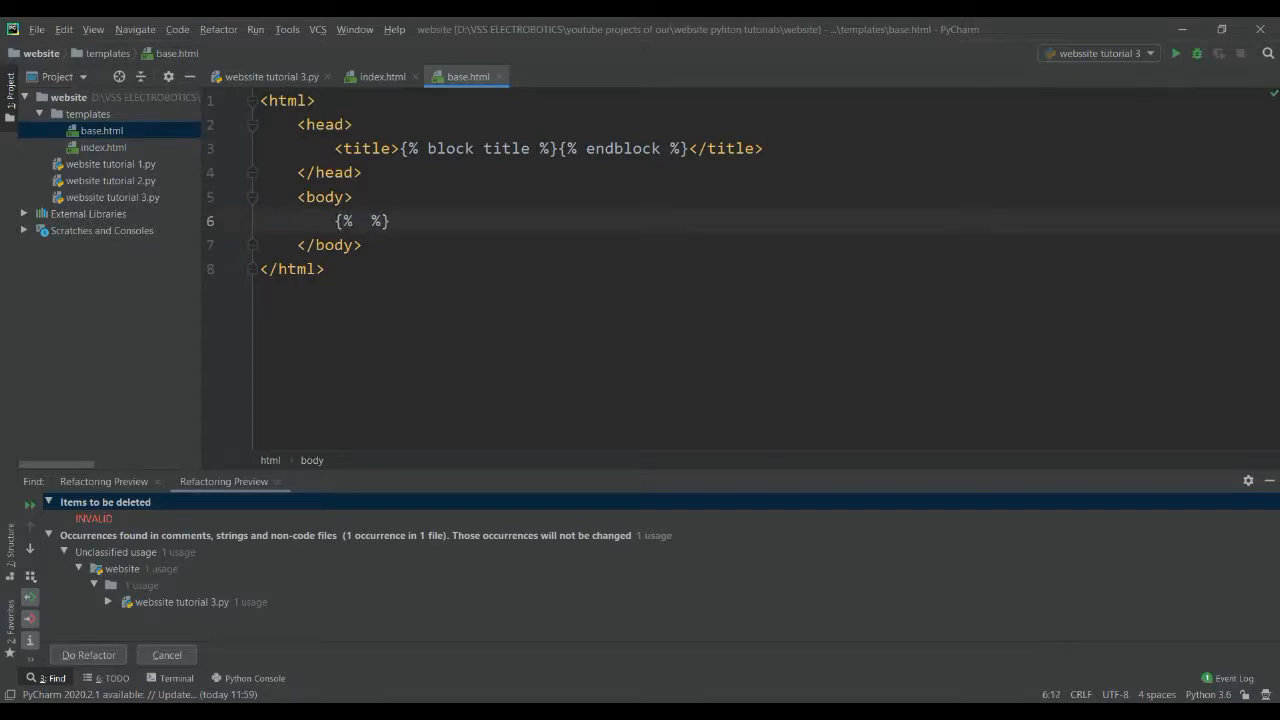
pyautogui.write('block')
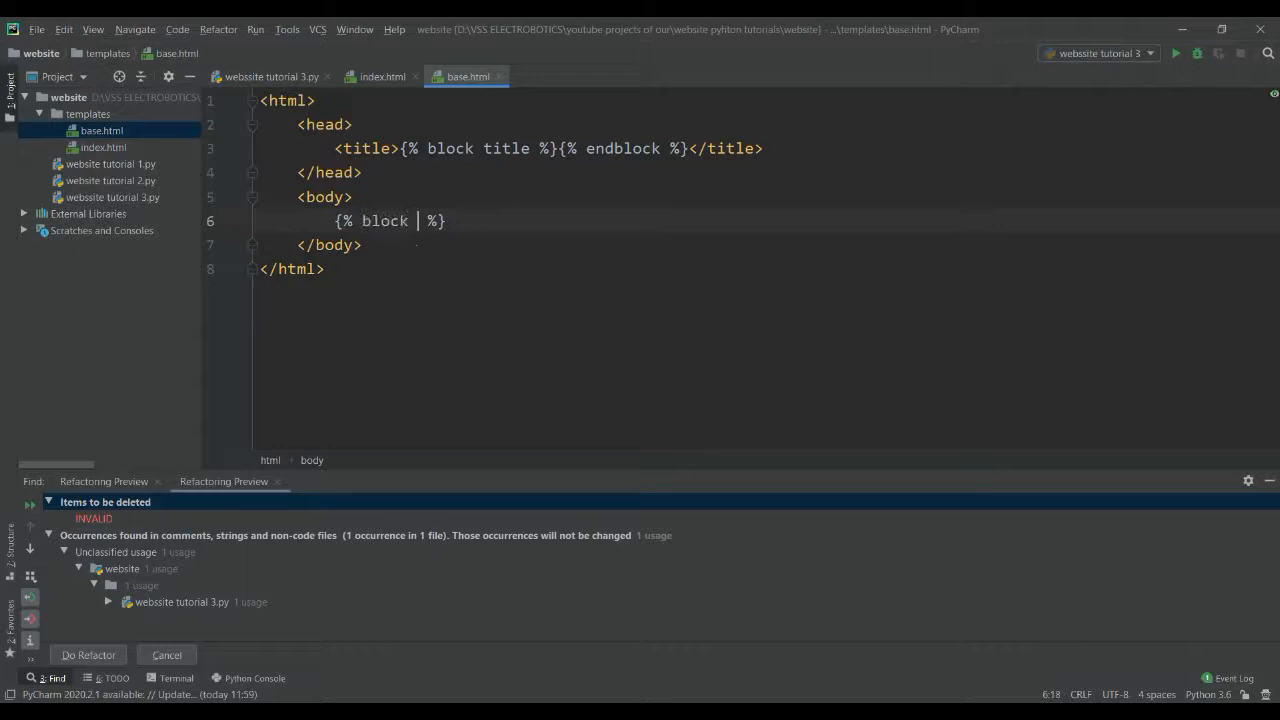
pyautogui.write('conten')
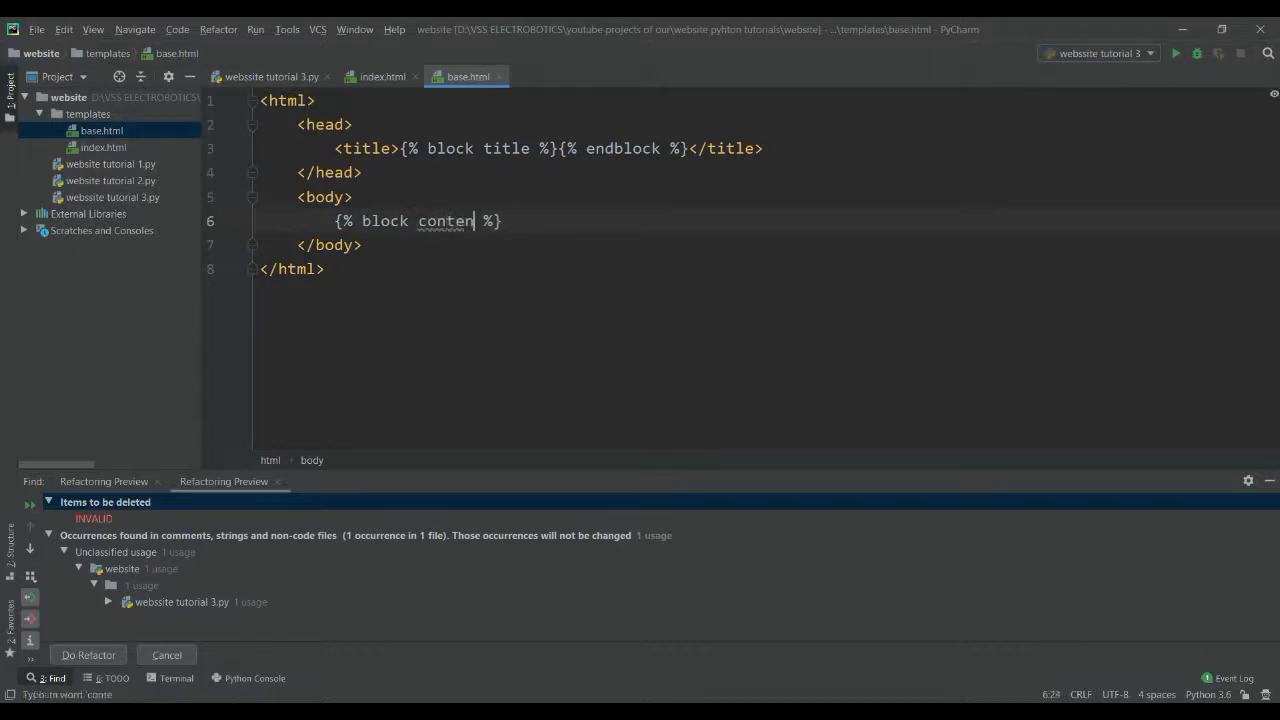
pyautogui.write('t')
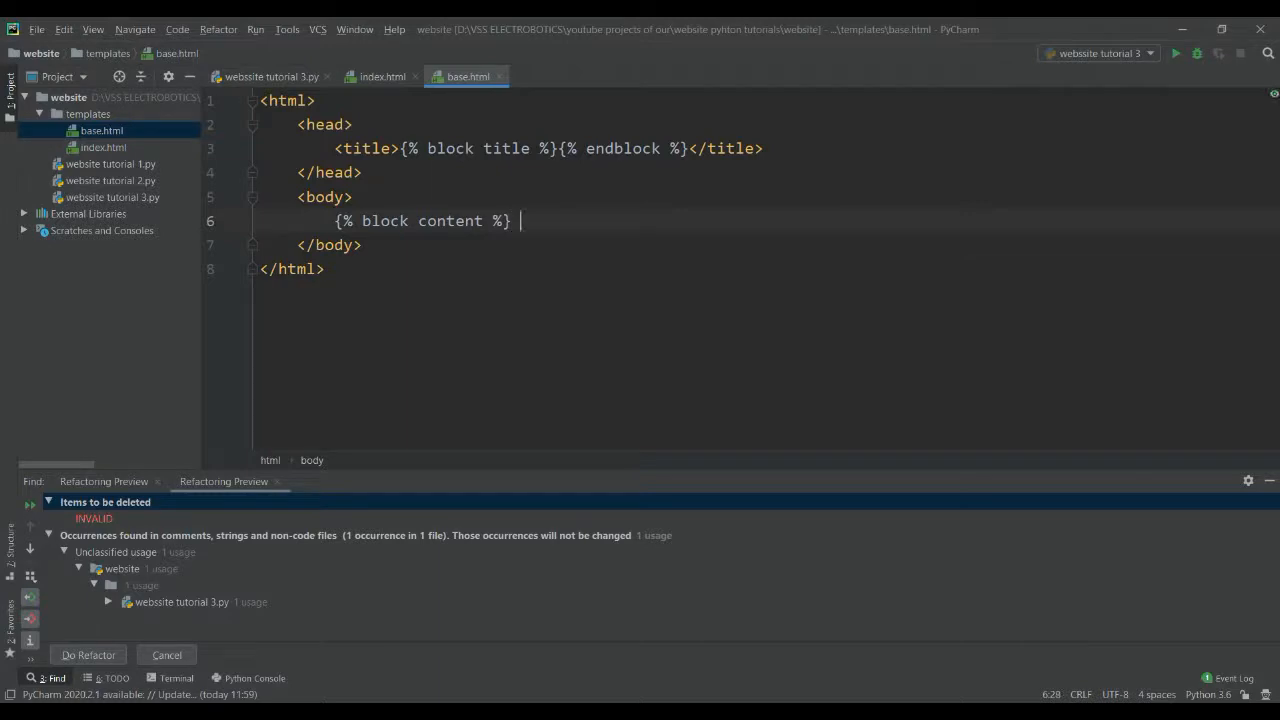
pyautogui.write('{}')
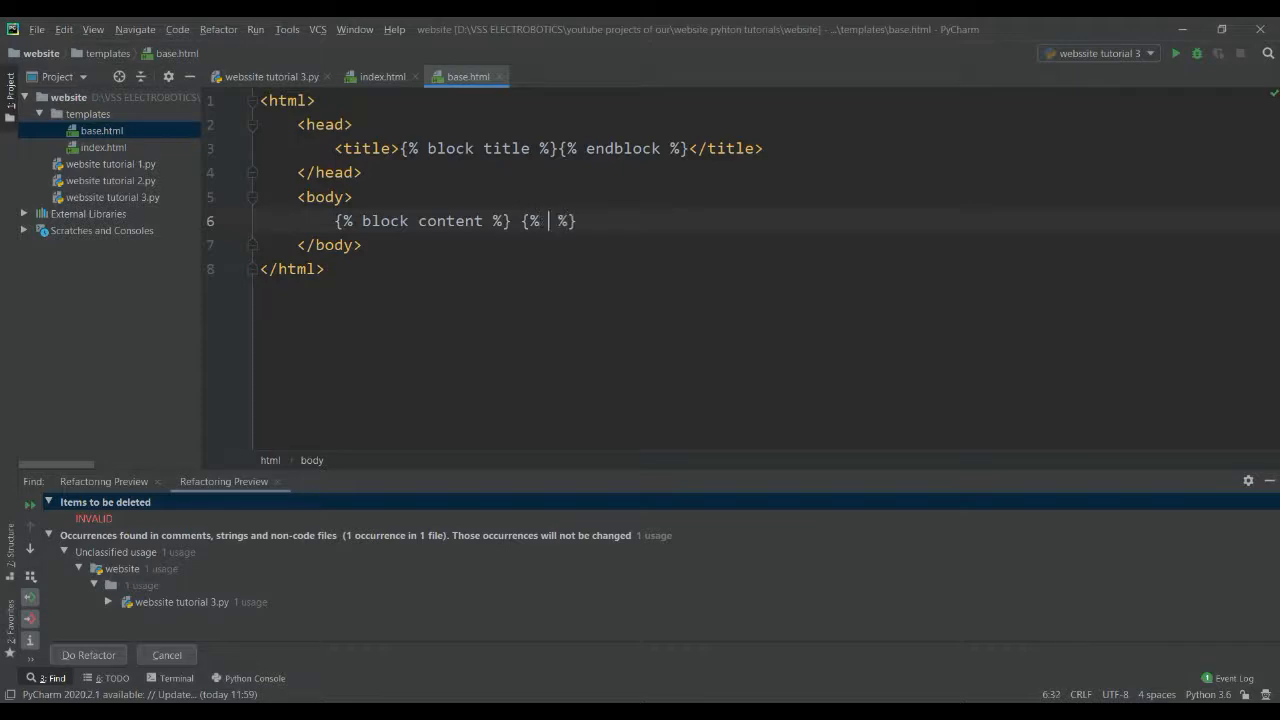
pyautogui.write('endblock %}')
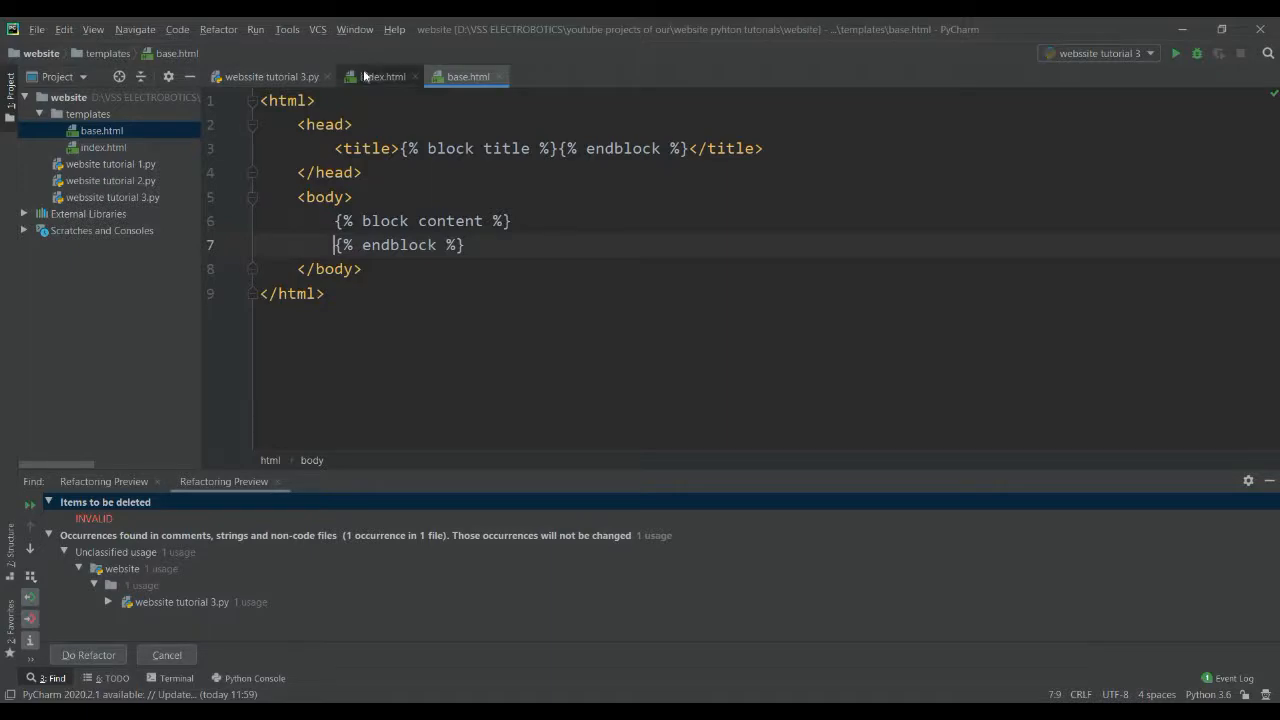
pyautogui.click(382, 76)
pyautogui.write('{')
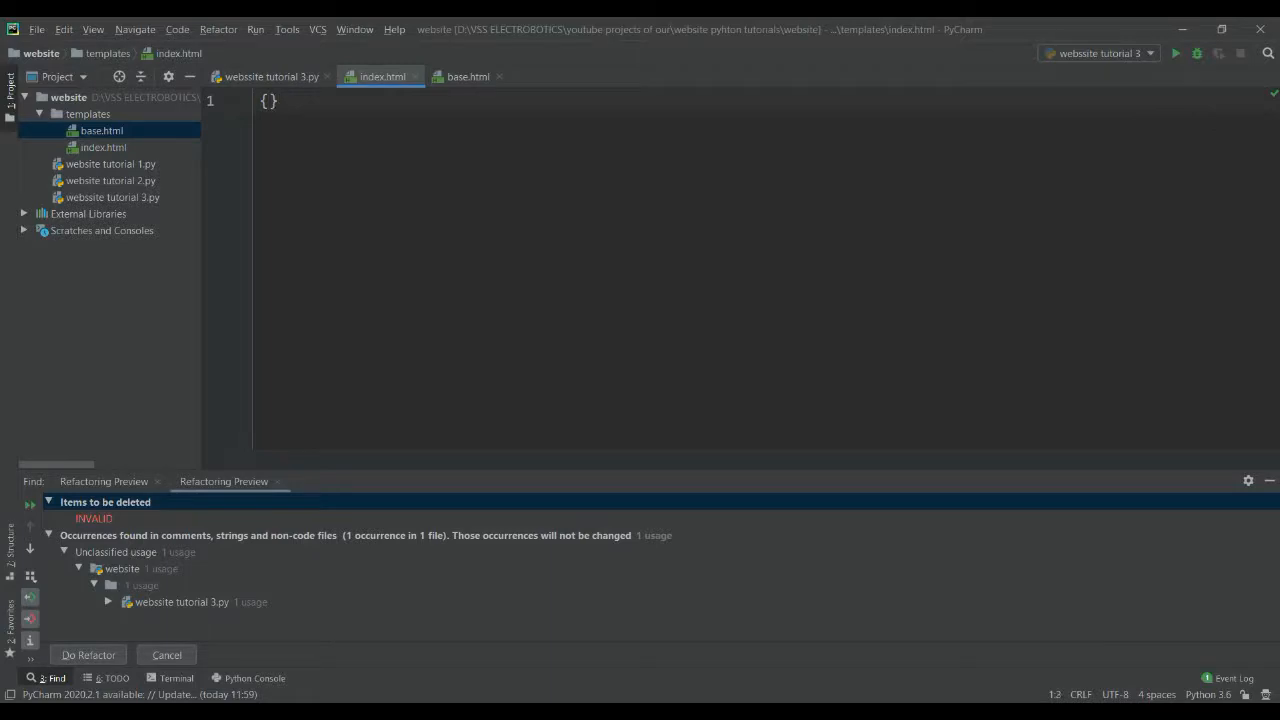
# Step: Make index.html extend base.html with {% extends "base.html" %}
pyautogui.write('% %')
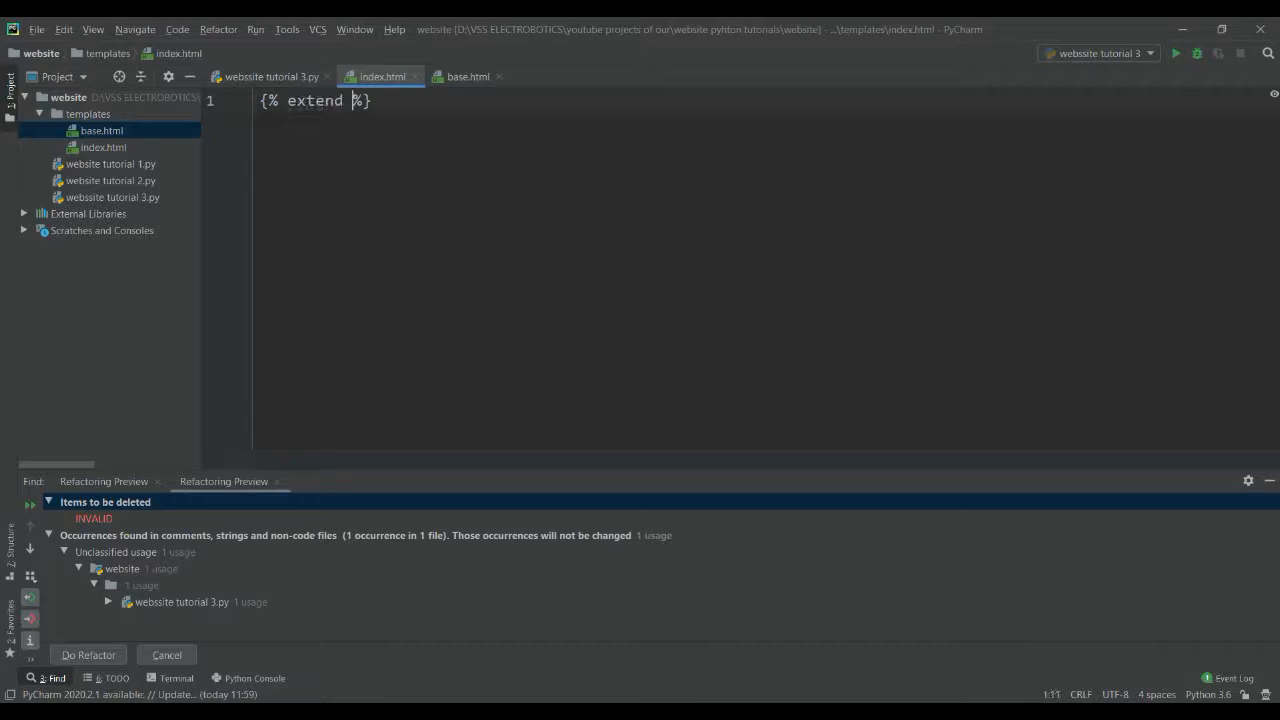
pyautogui.write('s')
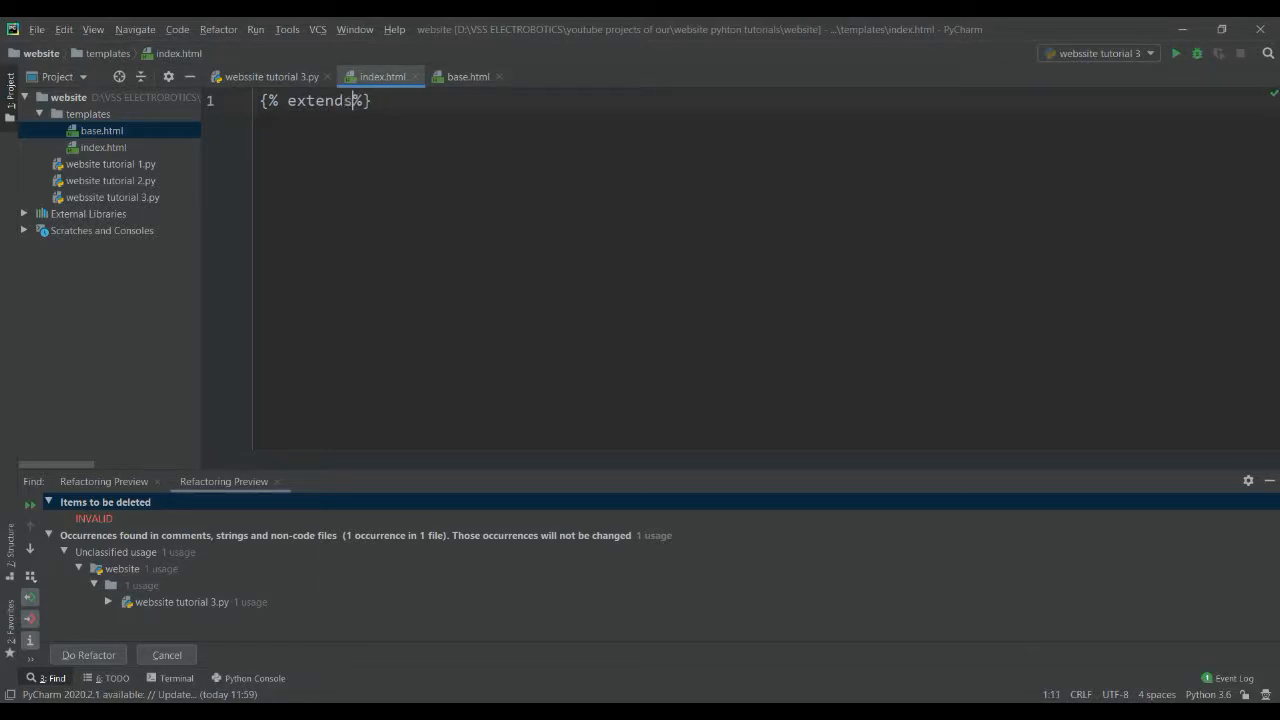
pyautogui.write('"')
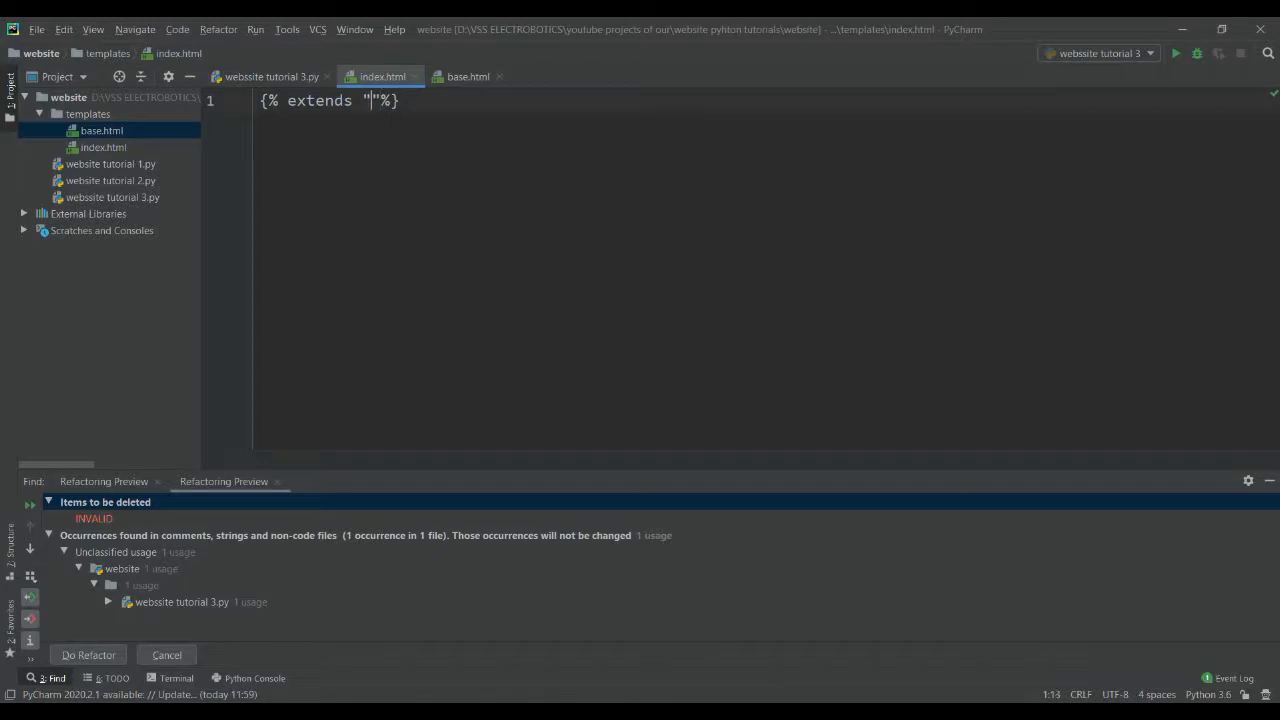
pyautogui.write('base.')
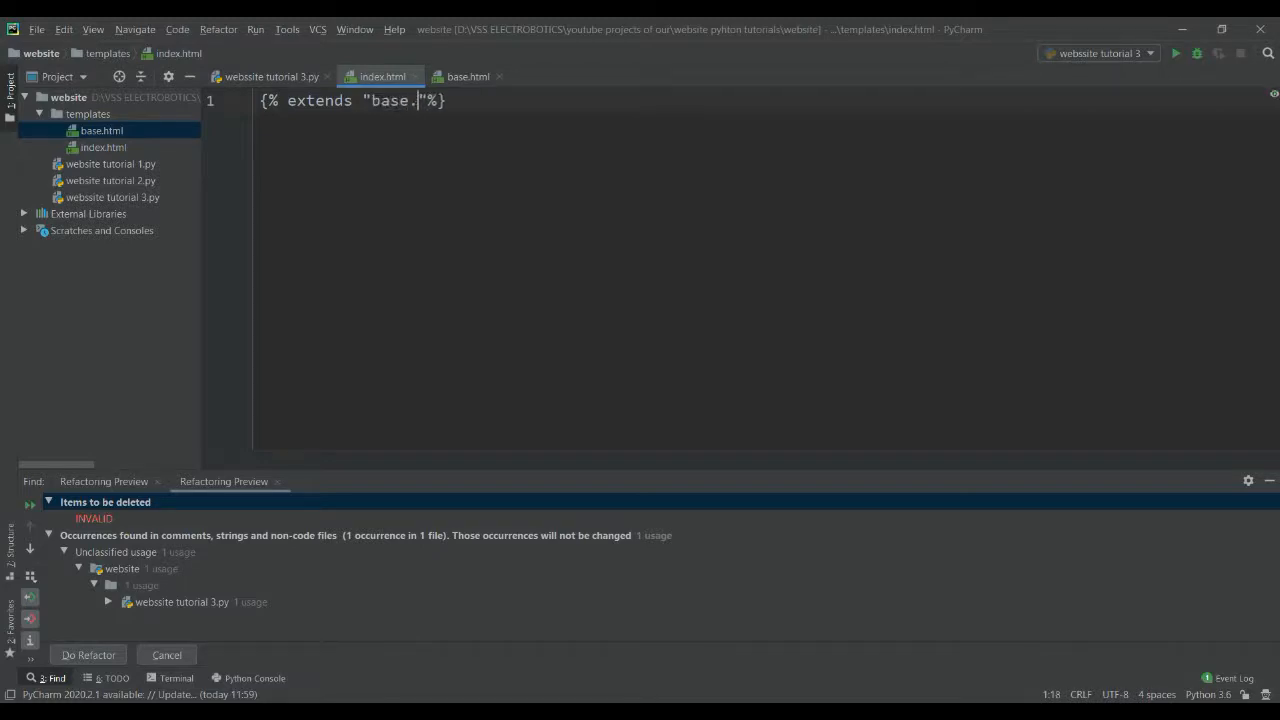
pyautogui.write('html')
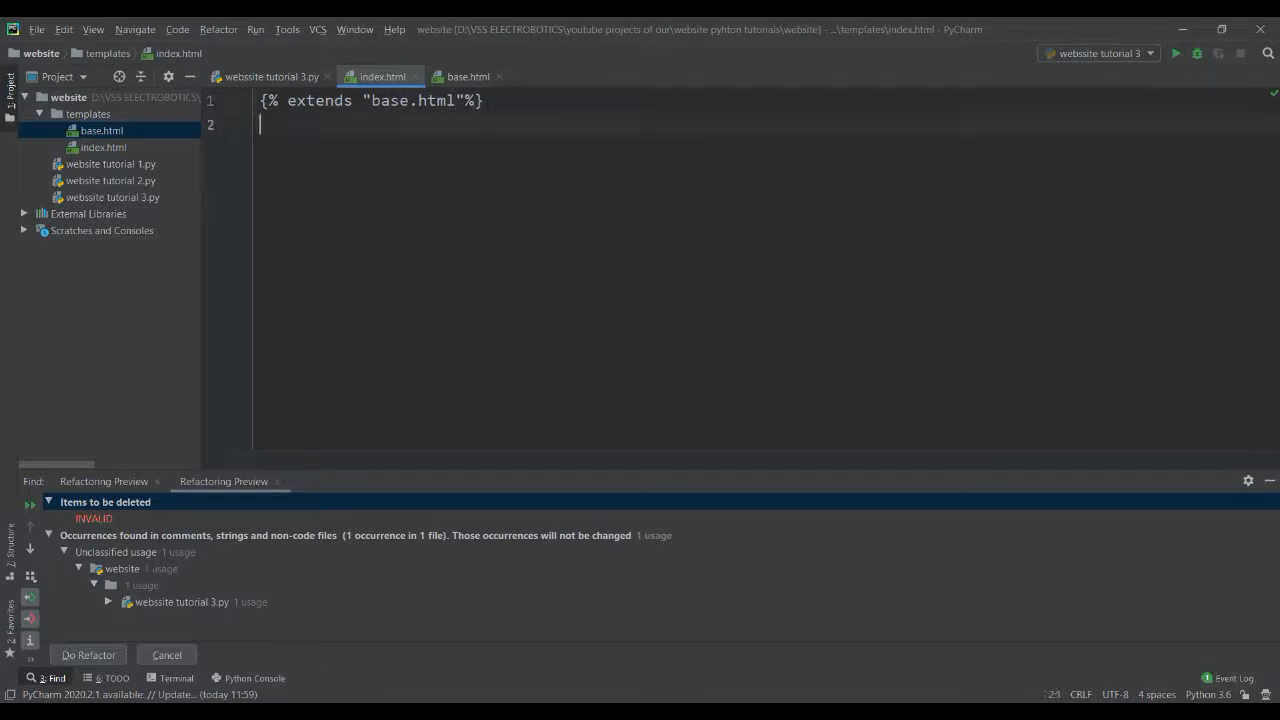
# Step: Fill index.html's title block with VS electro, closed with {% endblock %}
pyautogui.write('{')
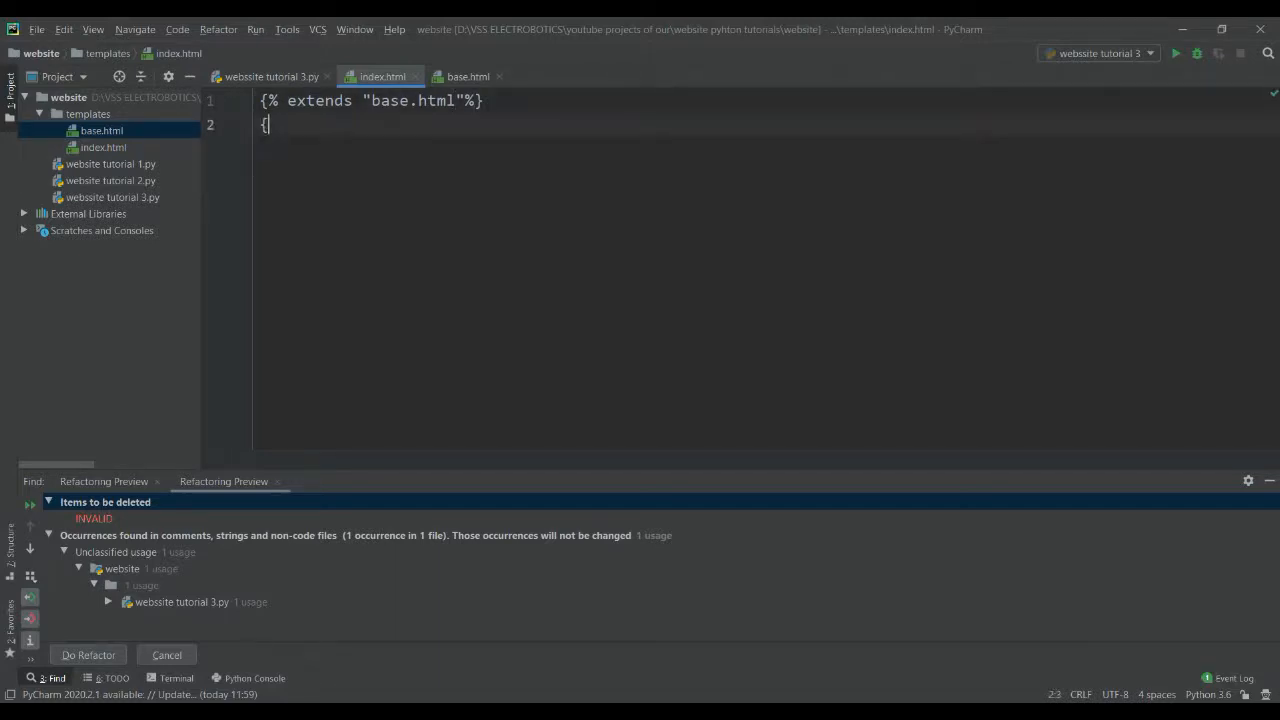
pyautogui.write('}')
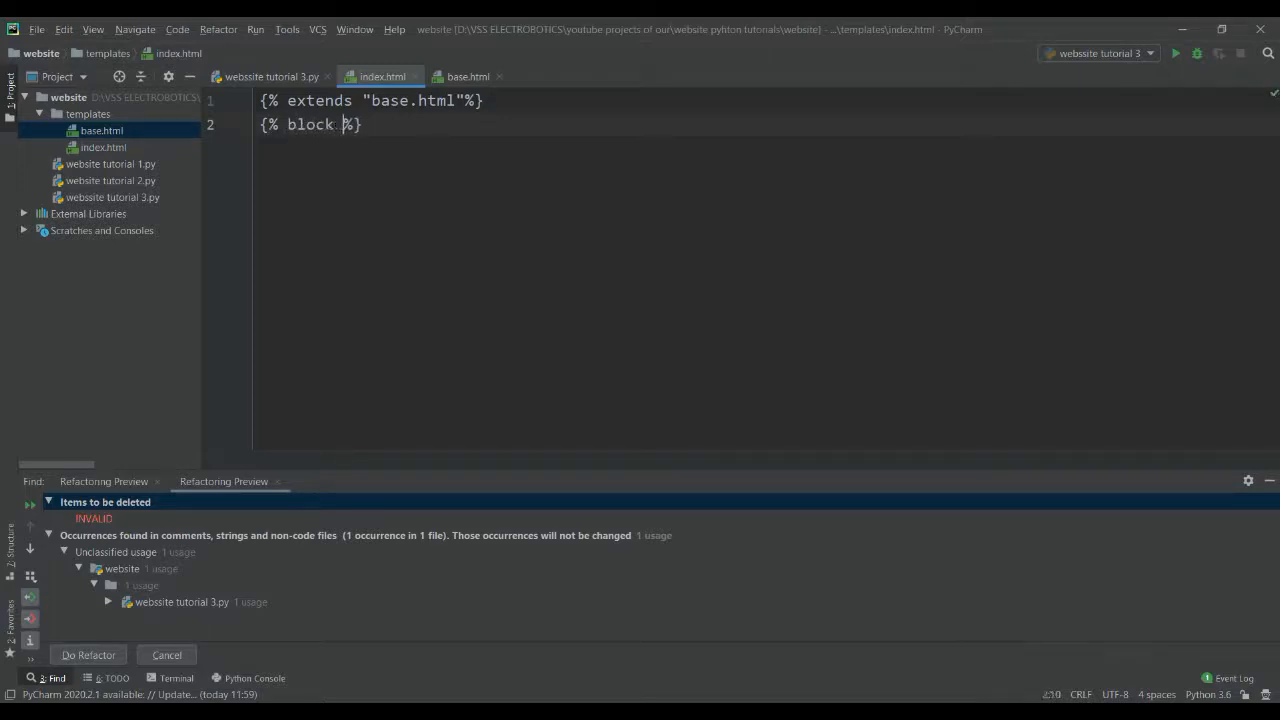
pyautogui.write('title')
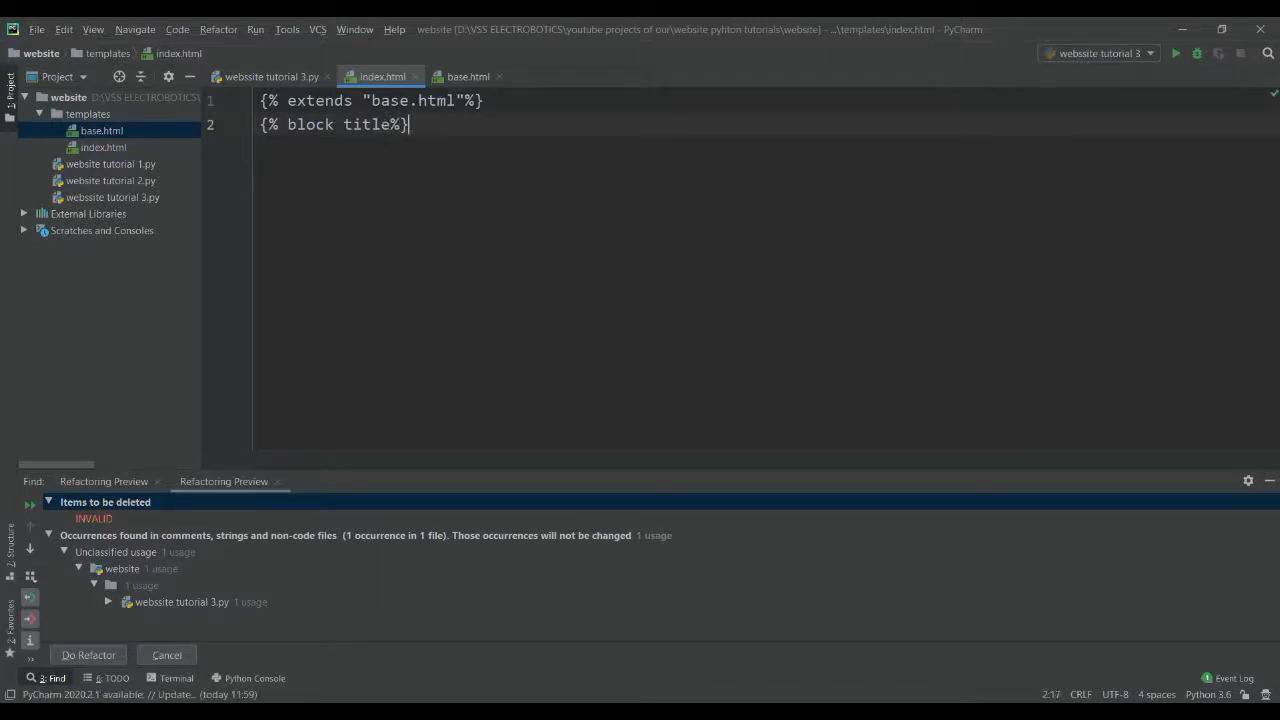
pyautogui.write('{}')
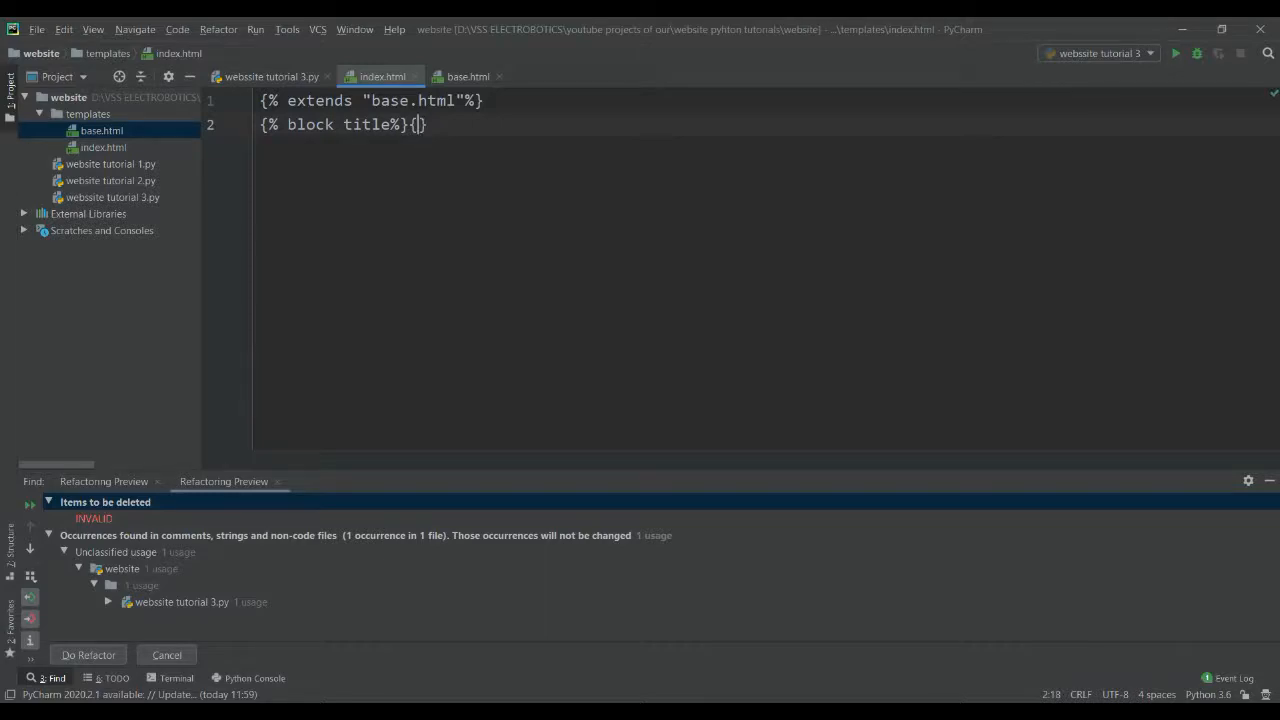
pyautogui.write('{% %}')
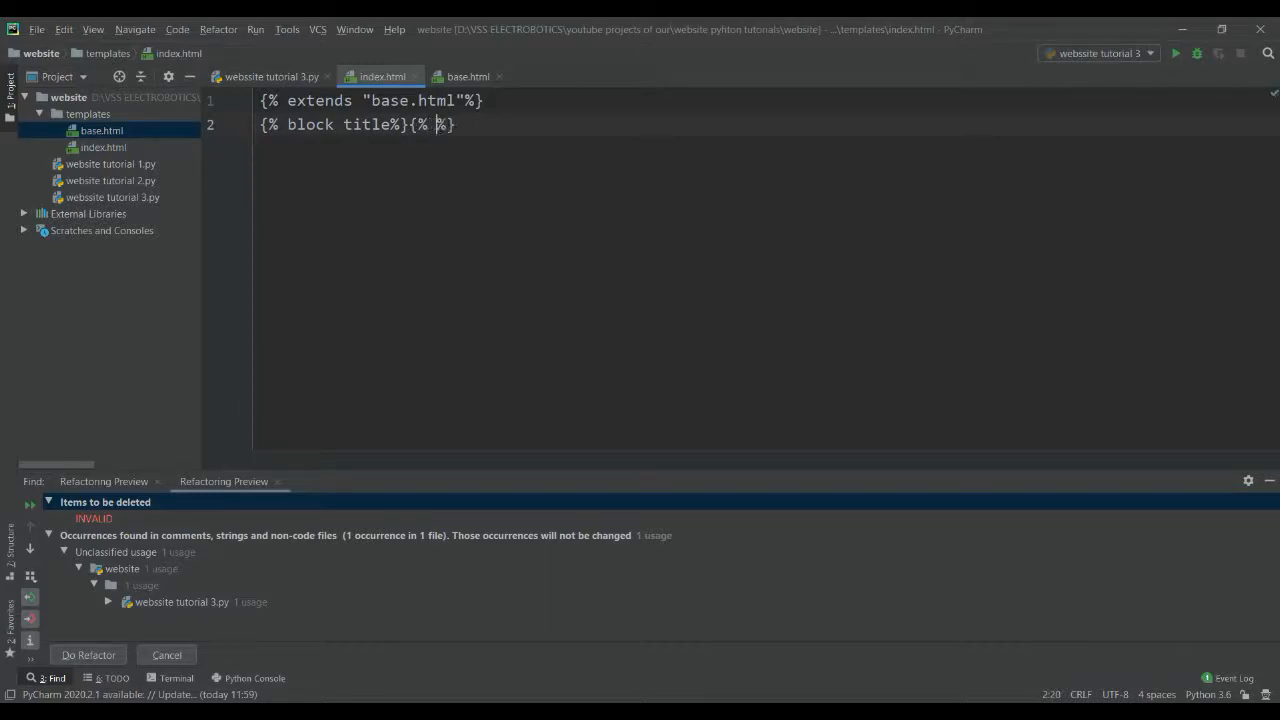
pyautogui.write('|')
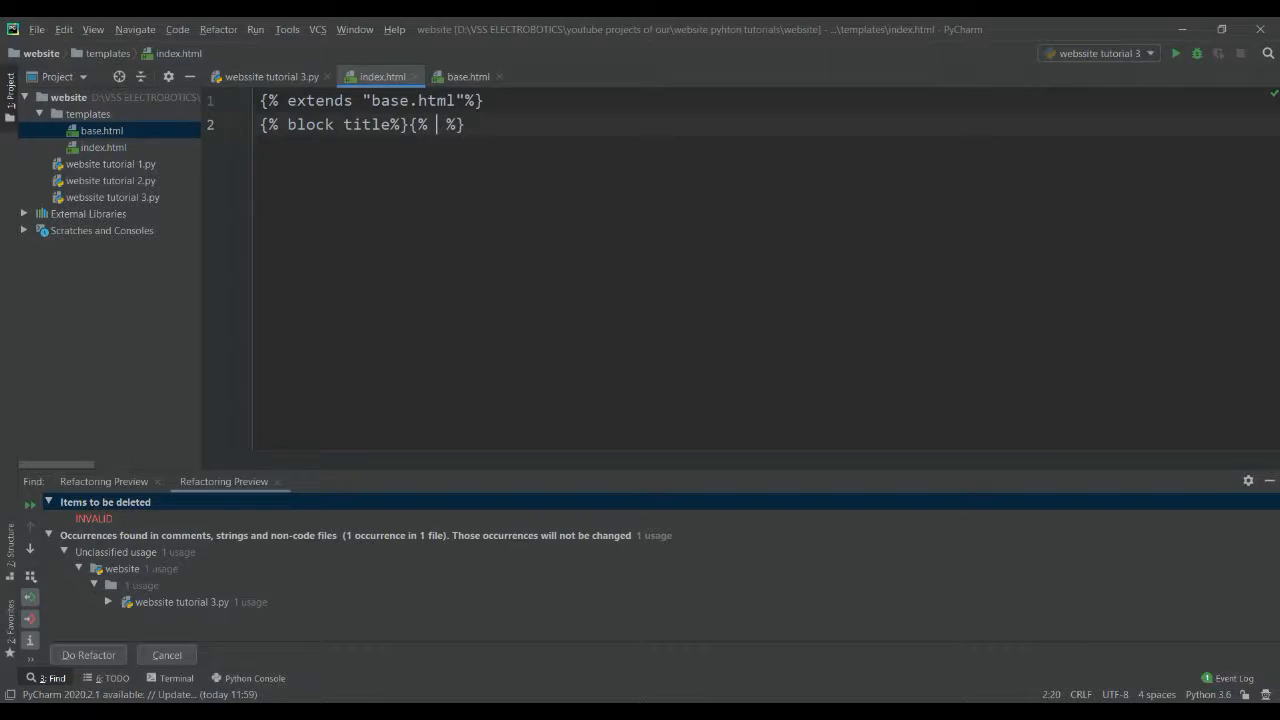
pyautogui.write('endblock')
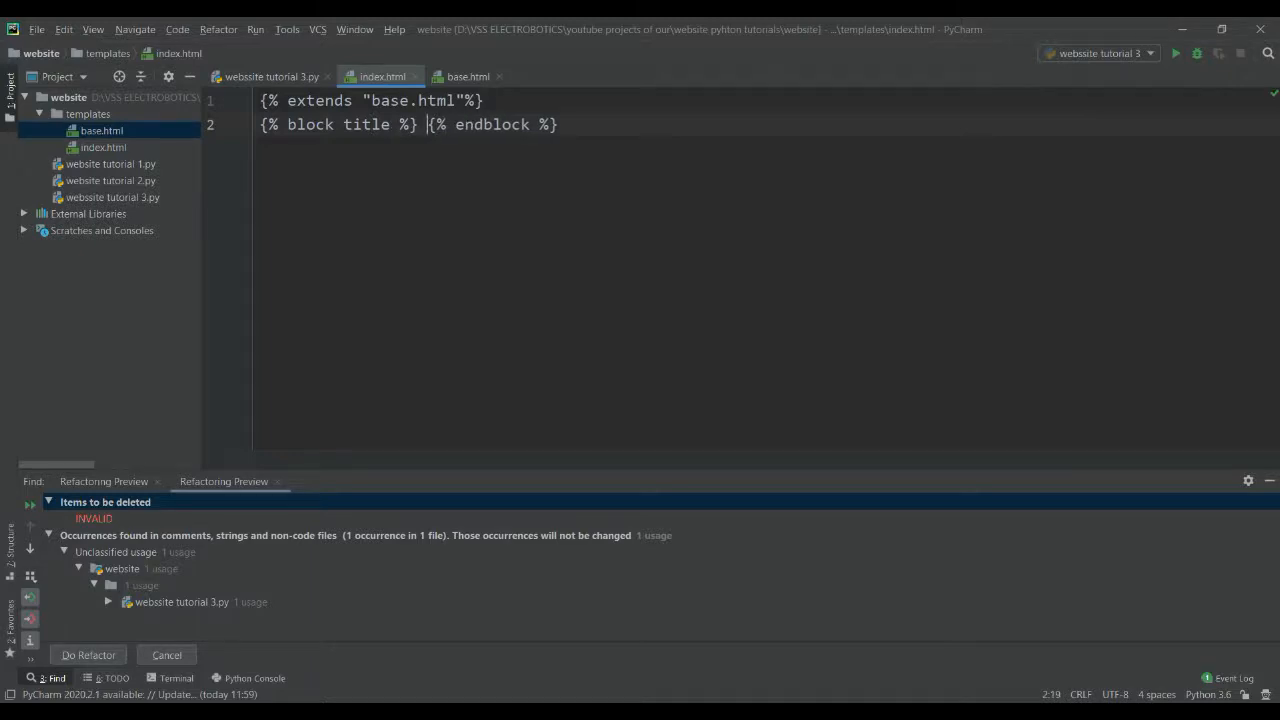
pyautogui.write('VS')
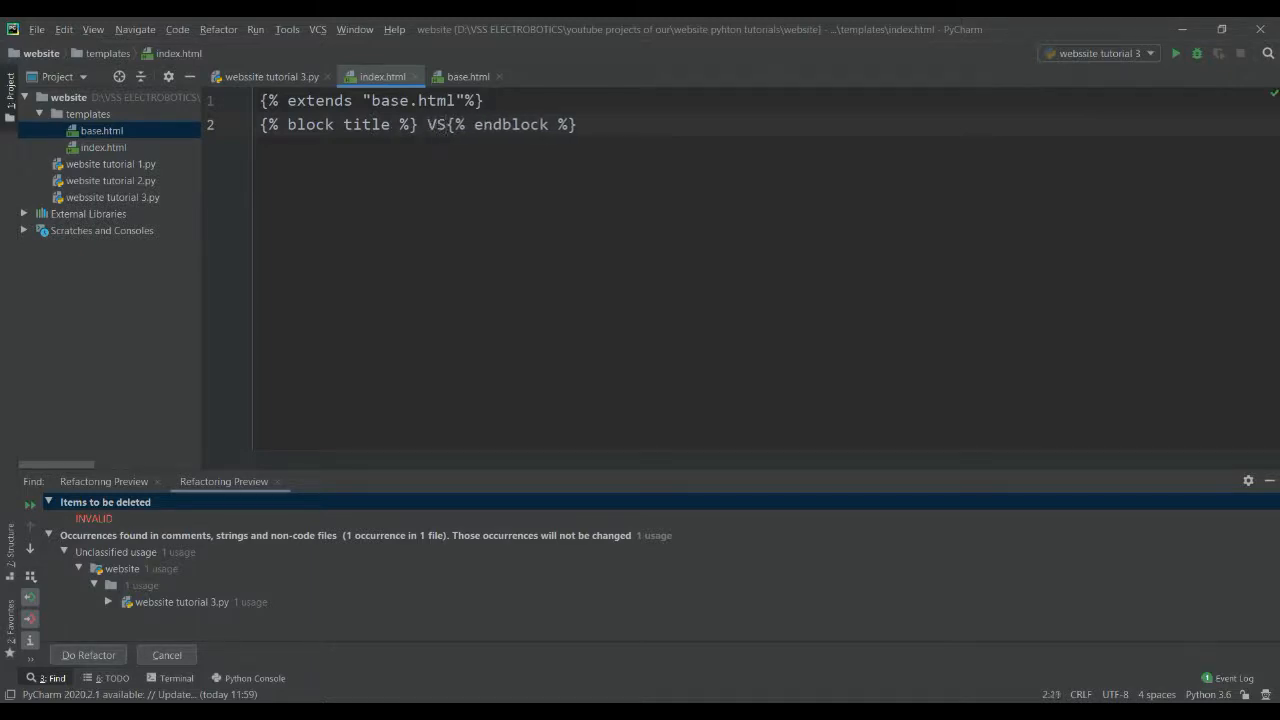
pyautogui.write('elec')
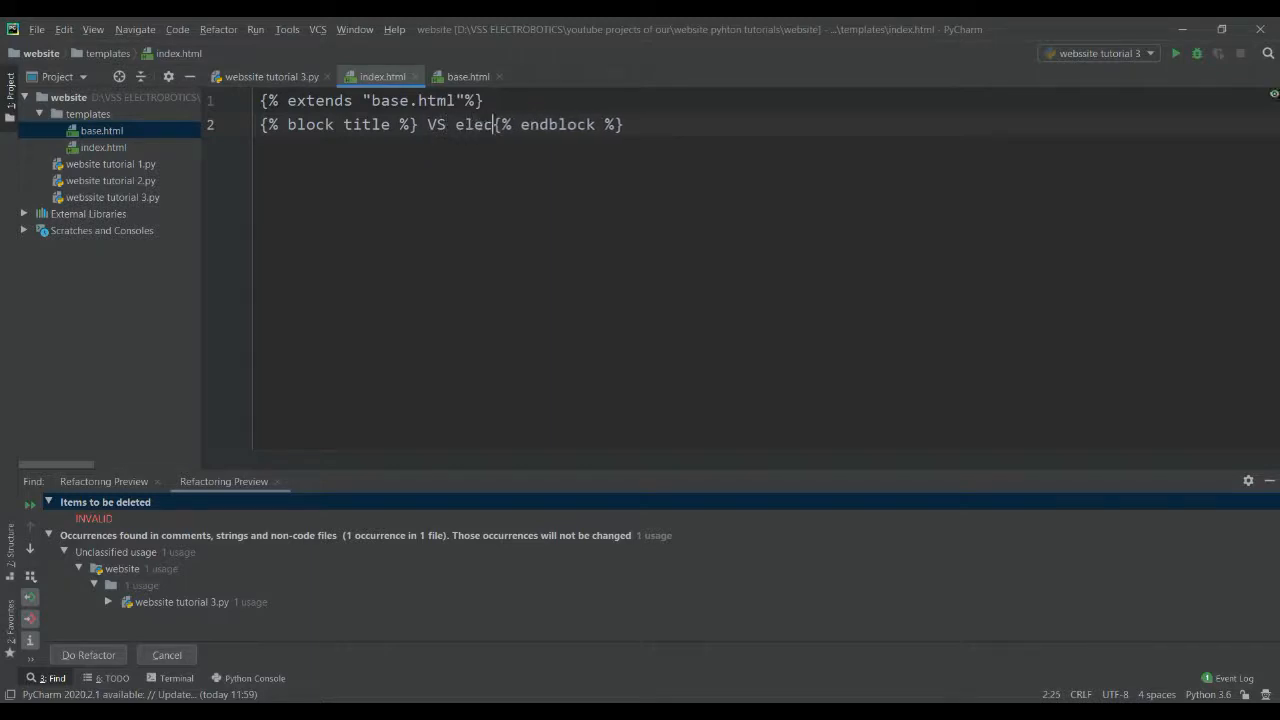
pyautogui.write('t')
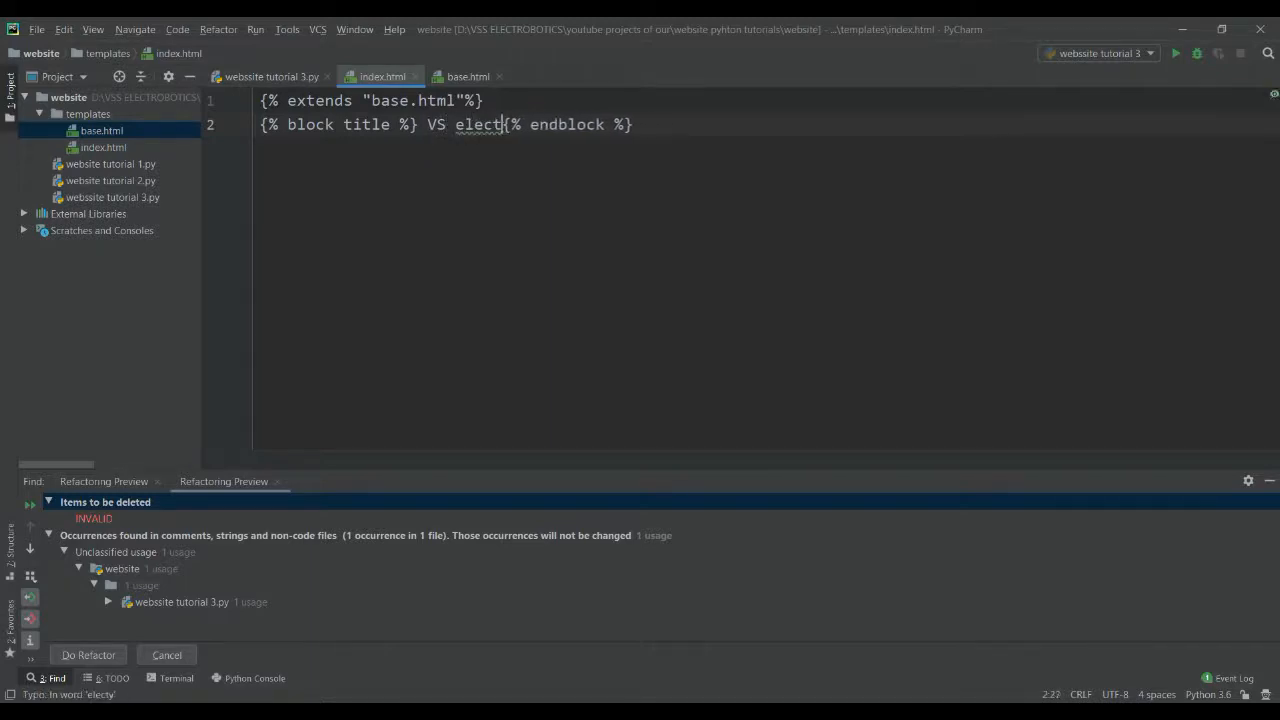
pyautogui.write('ro')
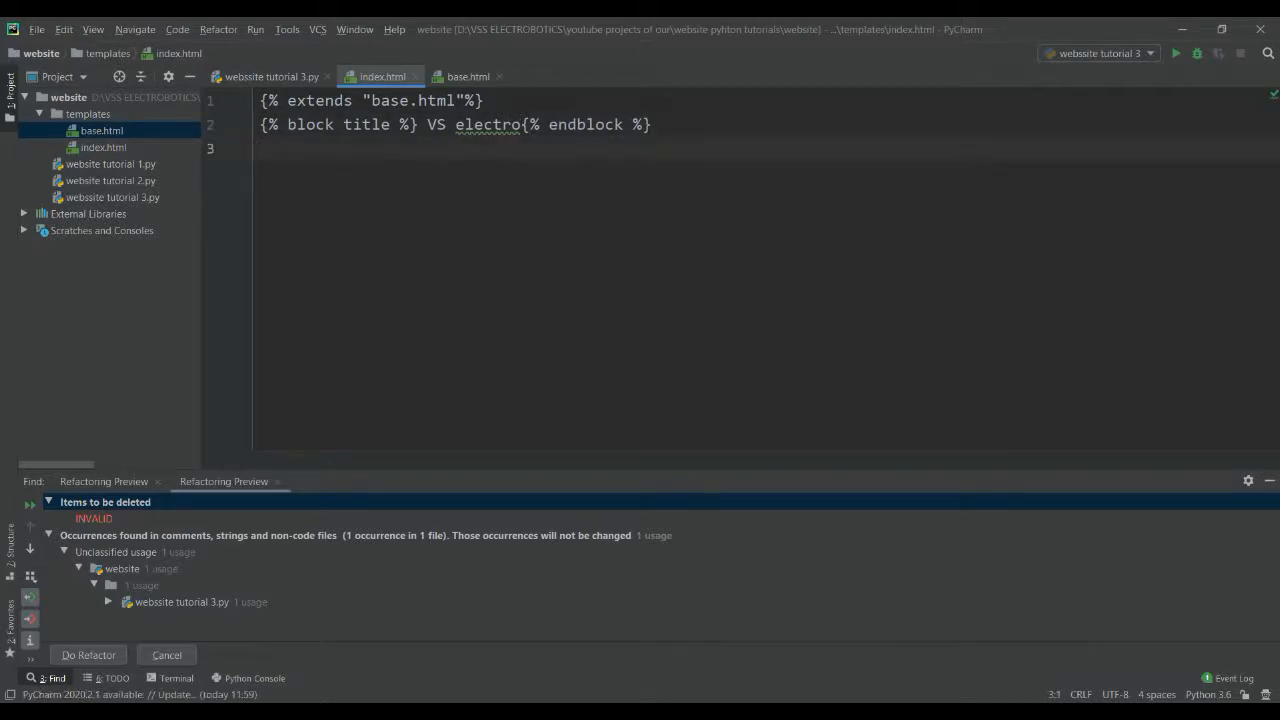
pyautogui.write('{}')
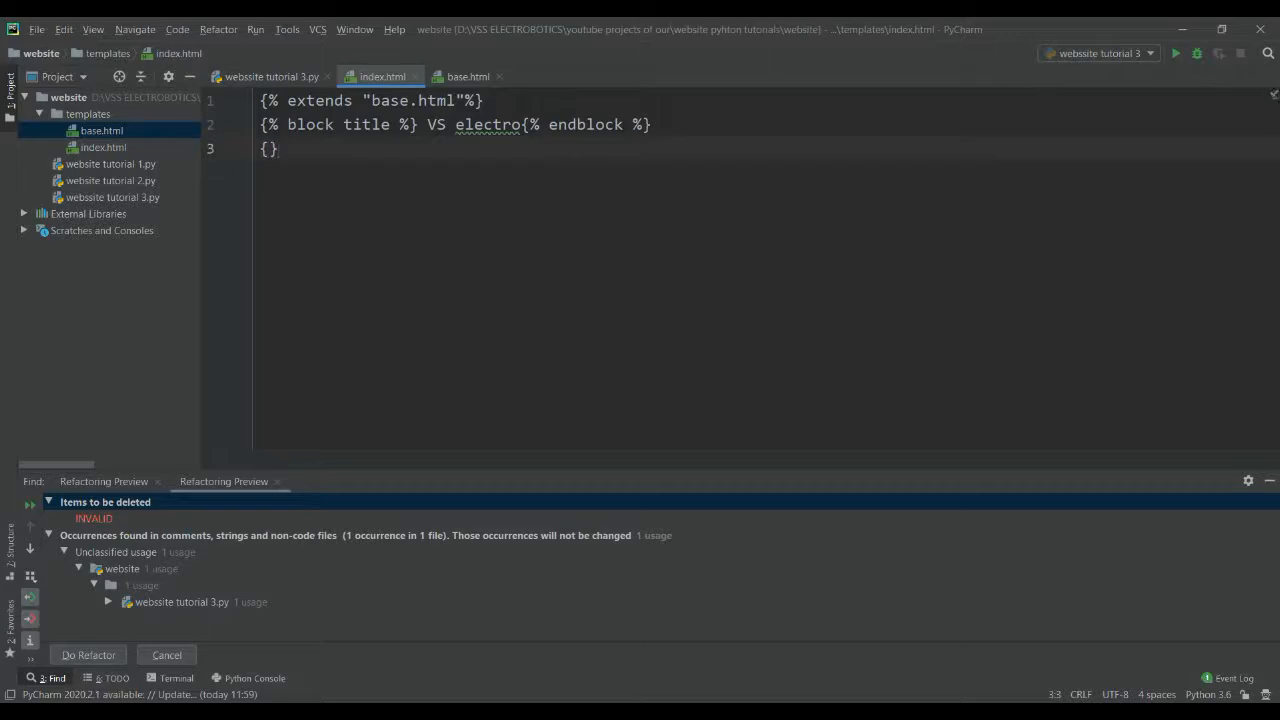
# Step: Write a content block holding <p>this is the index para</p>, closed with endblock
pyautogui.write('%%')
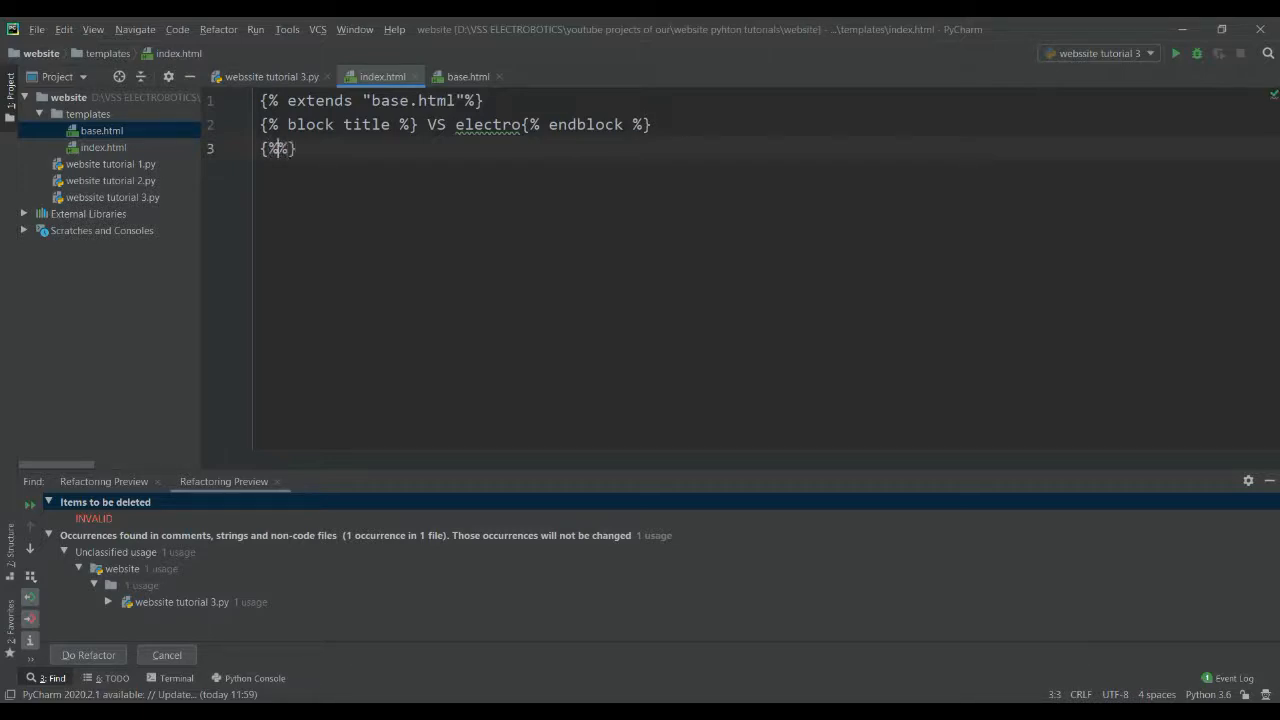
pyautogui.write('bloc')
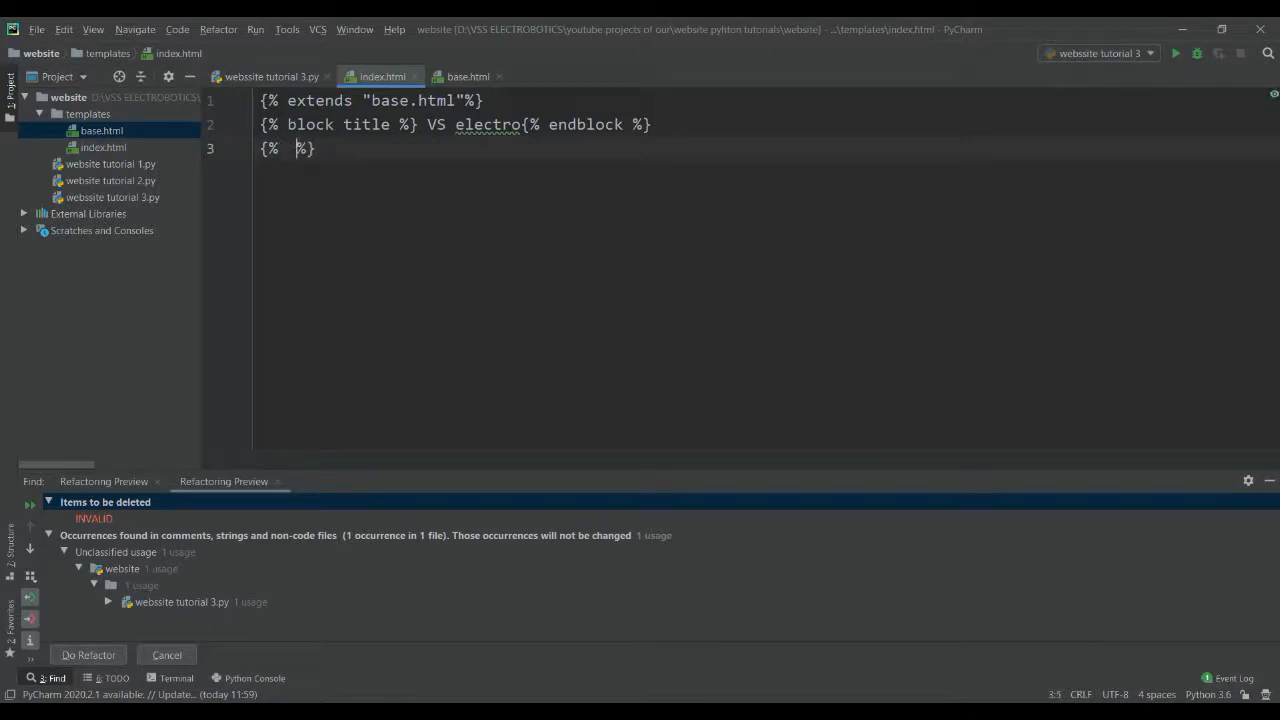
pyautogui.write('bloc')
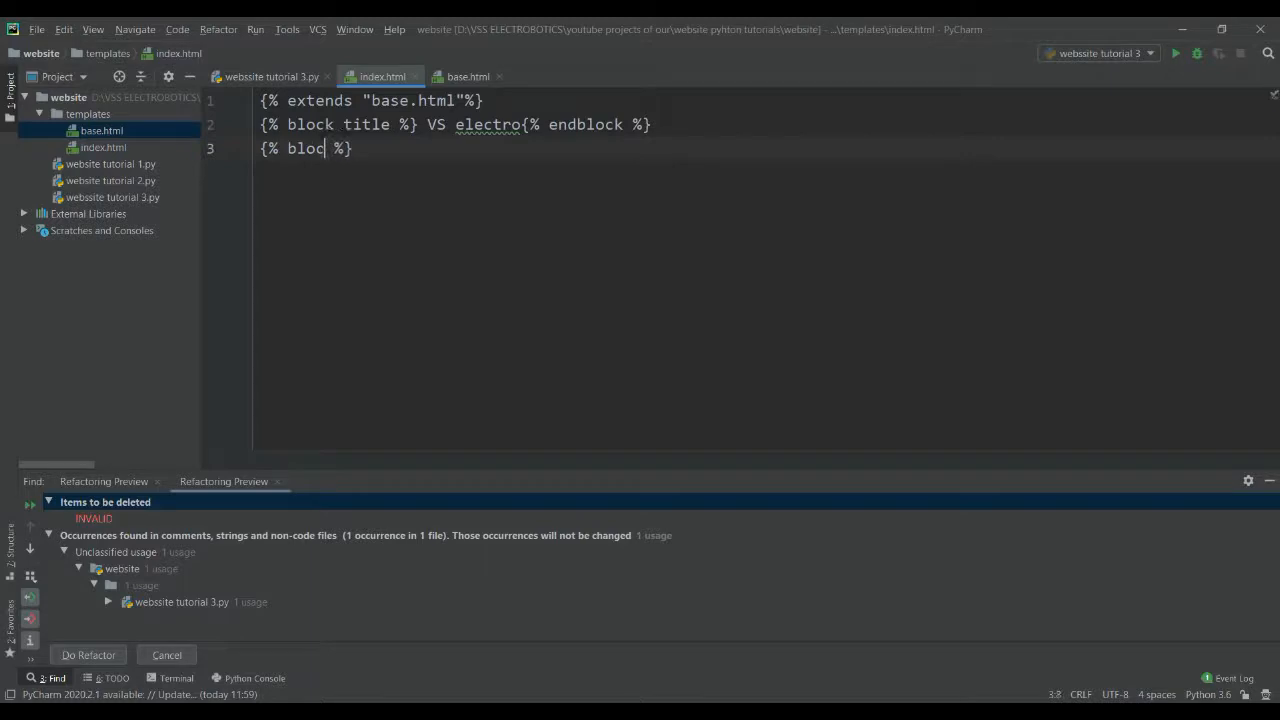
pyautogui.write('ontent')
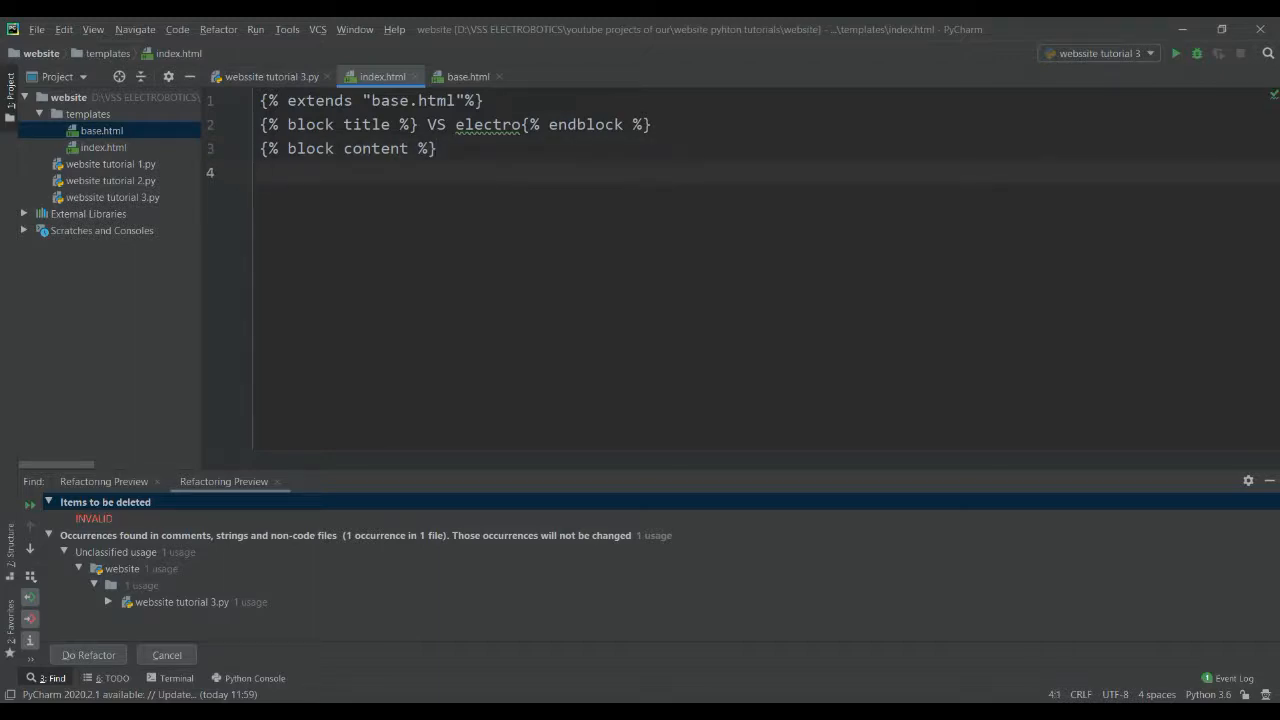
pyautogui.write('<p></p>')
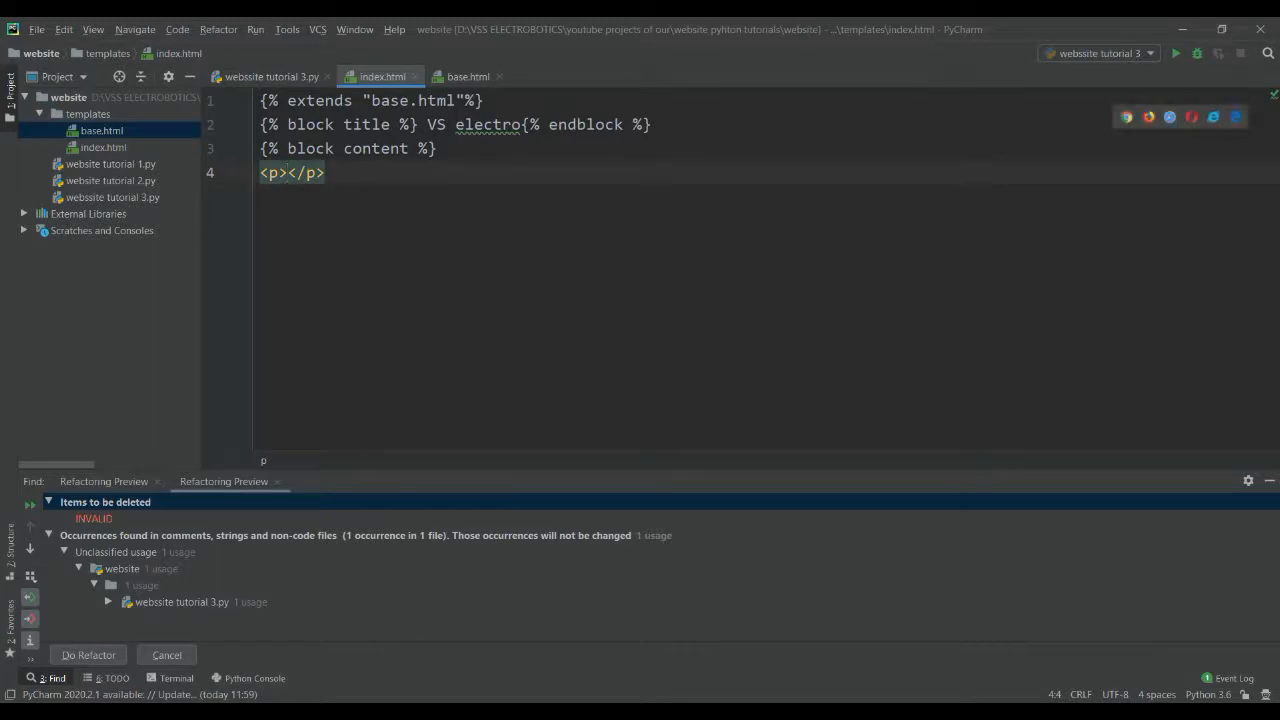
pyautogui.write('this t')
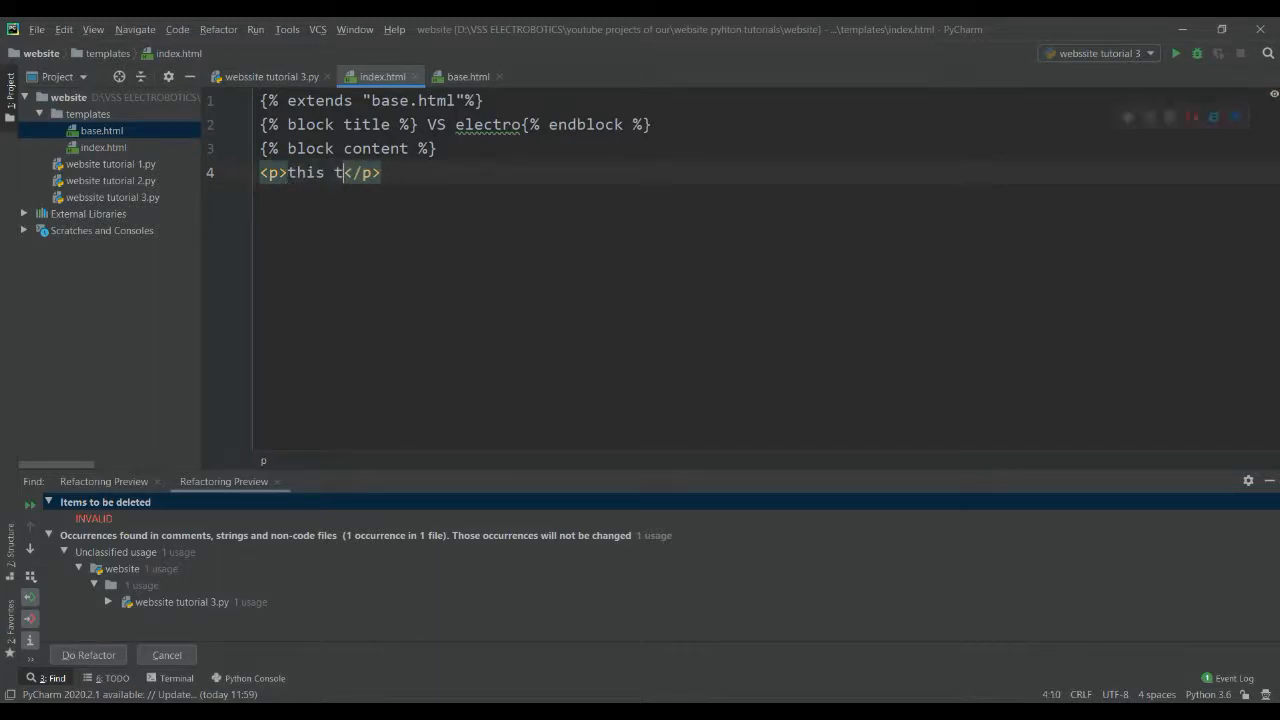
pyautogui.write('is the')
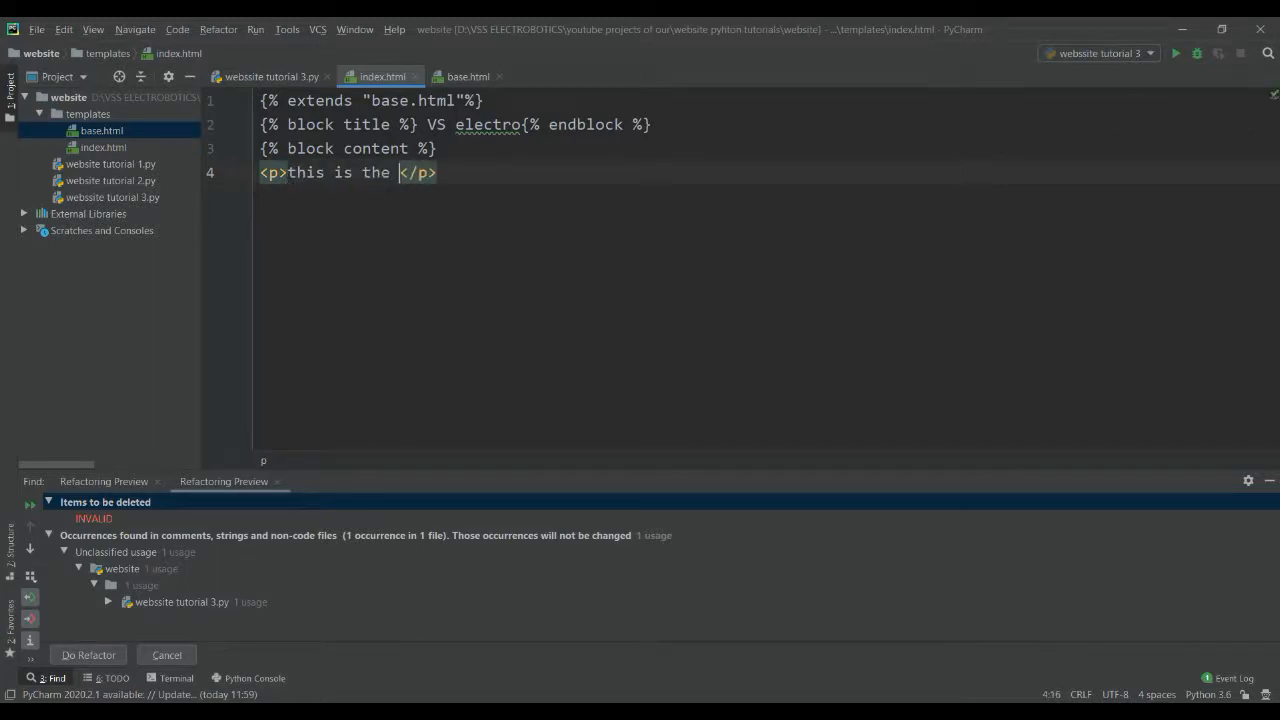
pyautogui.write('index p')
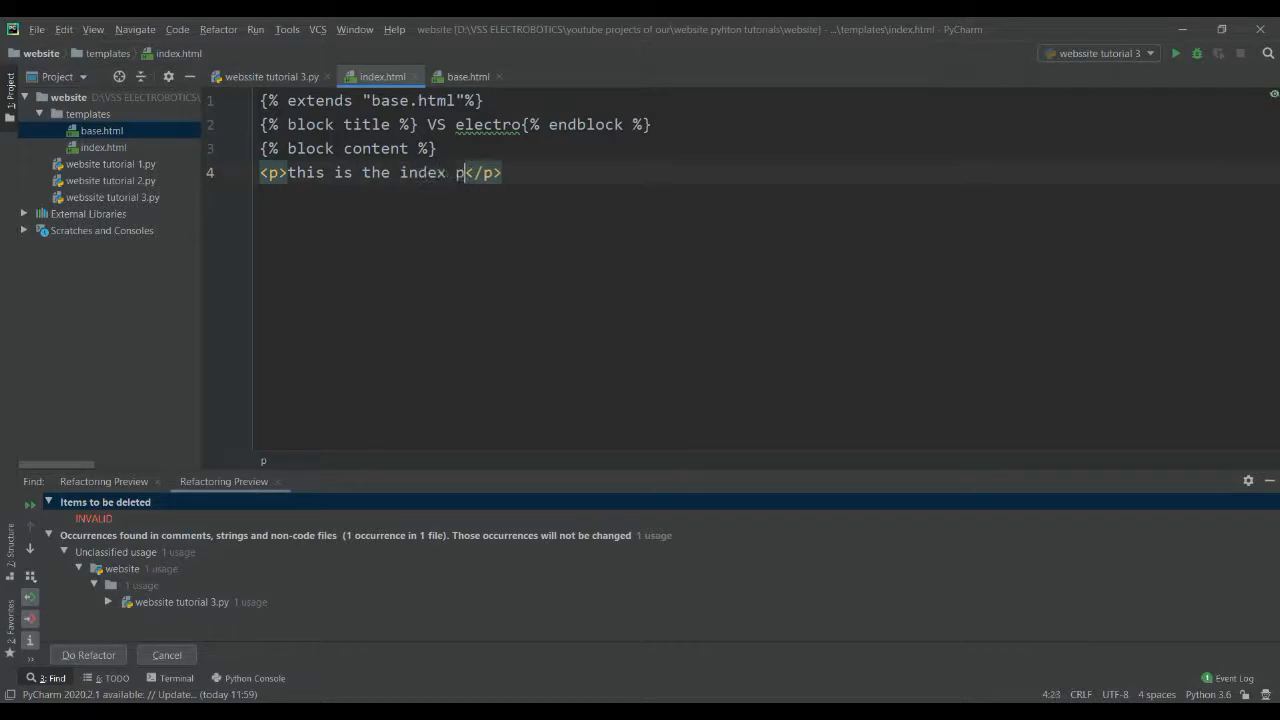
pyautogui.write('ara')
pyautogui.write('{% %')
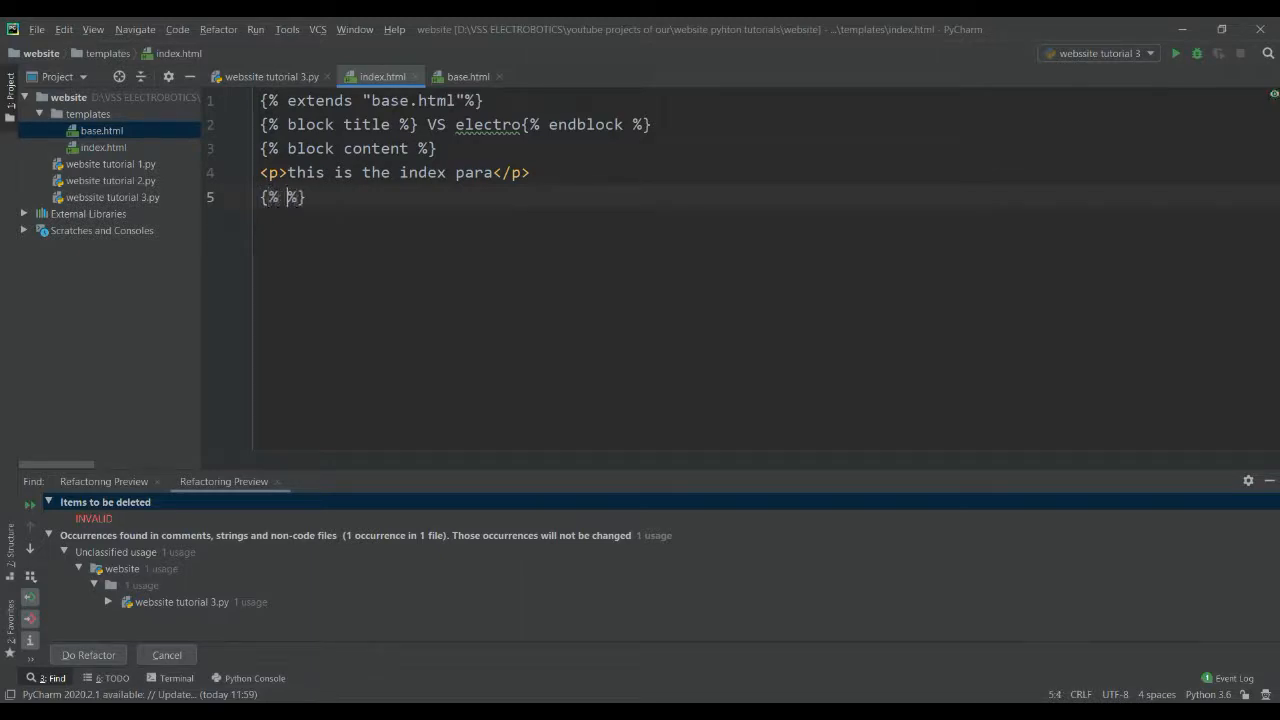
pyautogui.write('endblock')
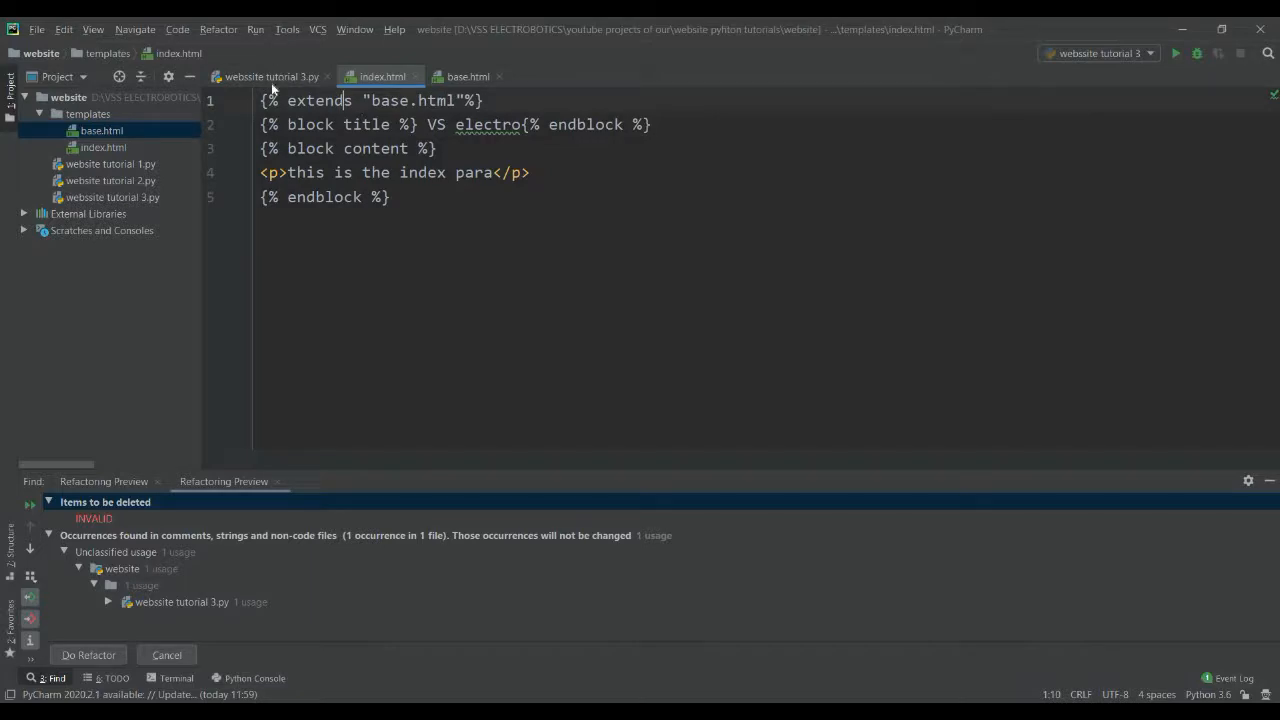
pyautogui.rightClick(480, 244)
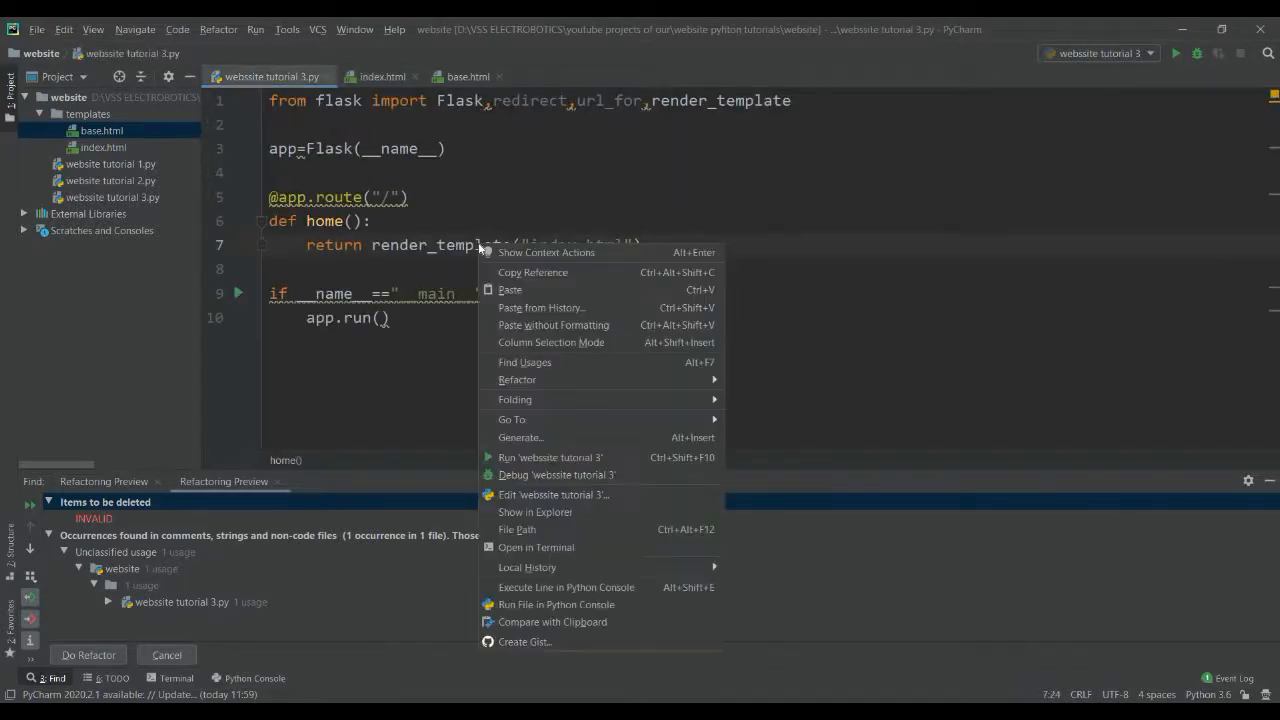
pyautogui.moveTo(550, 456)
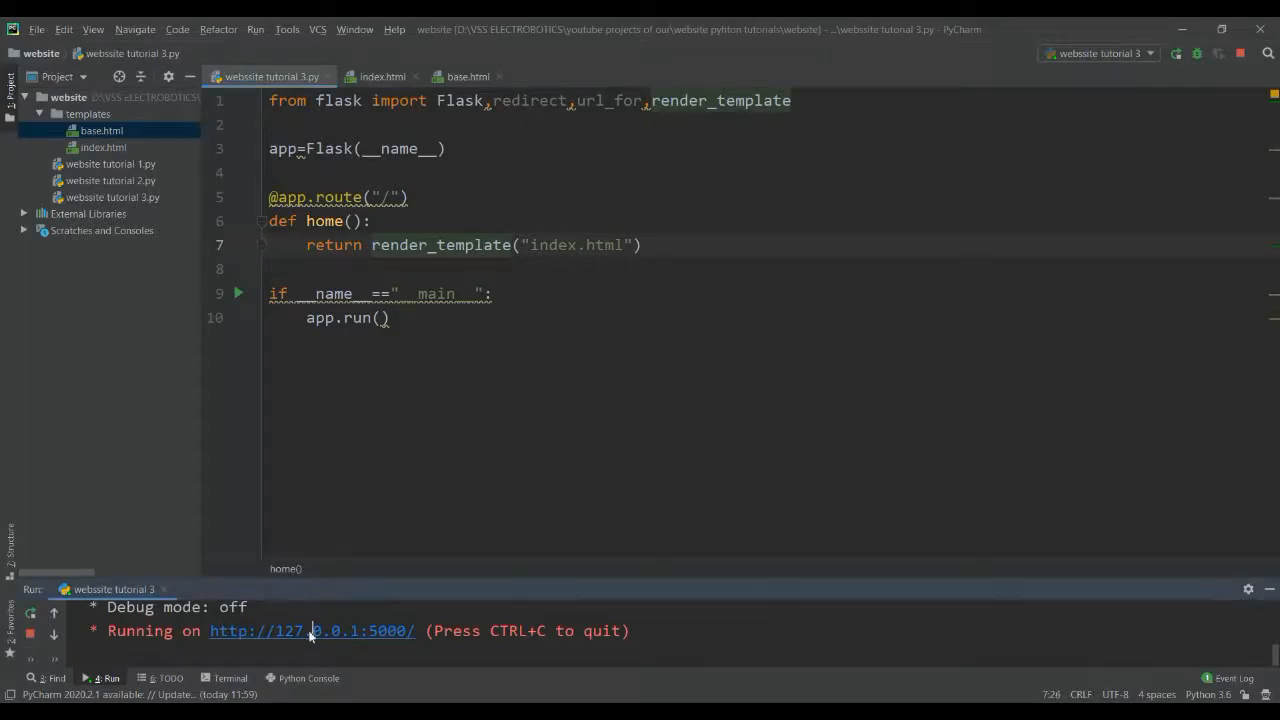
pyautogui.click(312, 630)
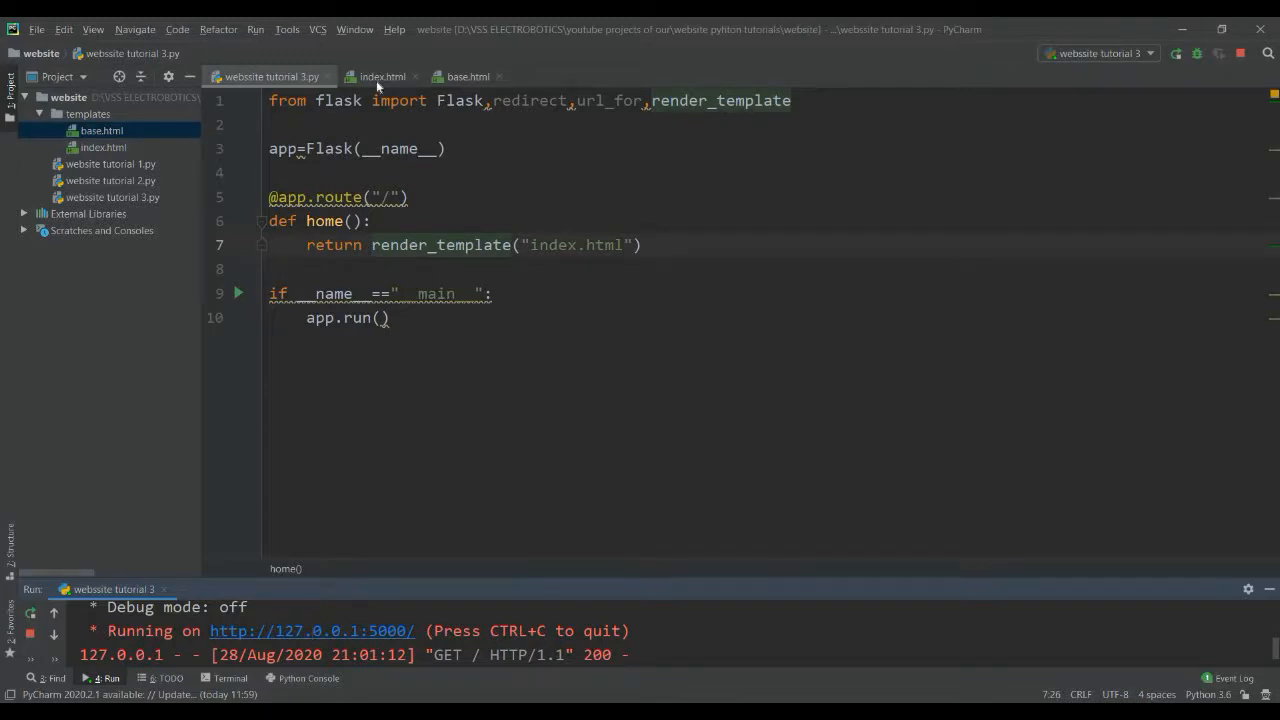
pyautogui.click(382, 76)
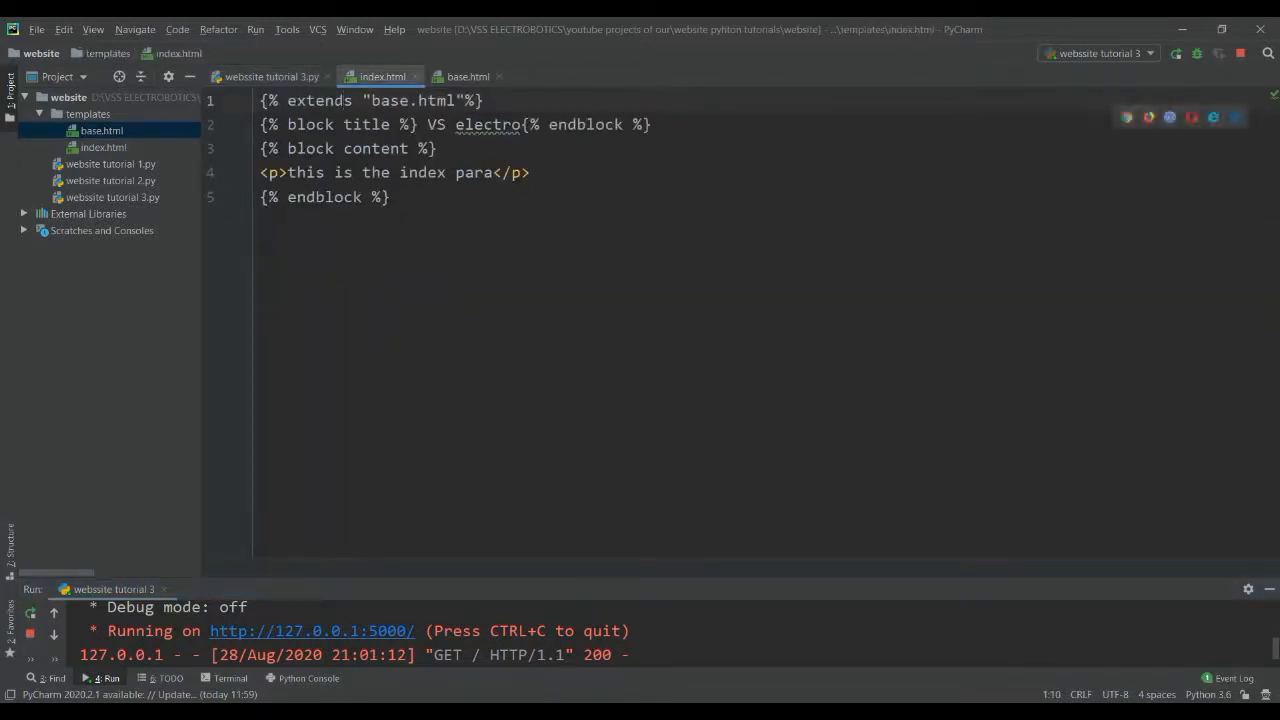
# Step: Flip between base.html and index.html to compare their title and content blocks
pyautogui.click(468, 76)
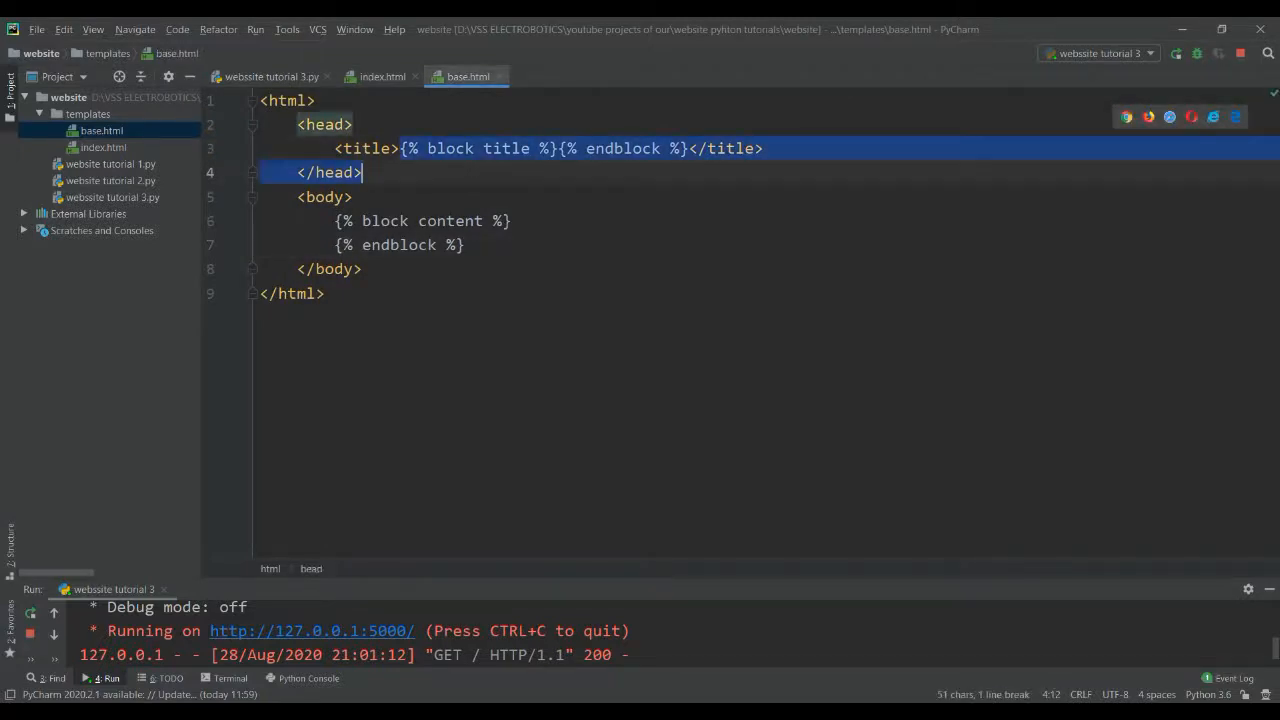
pyautogui.click(382, 76)
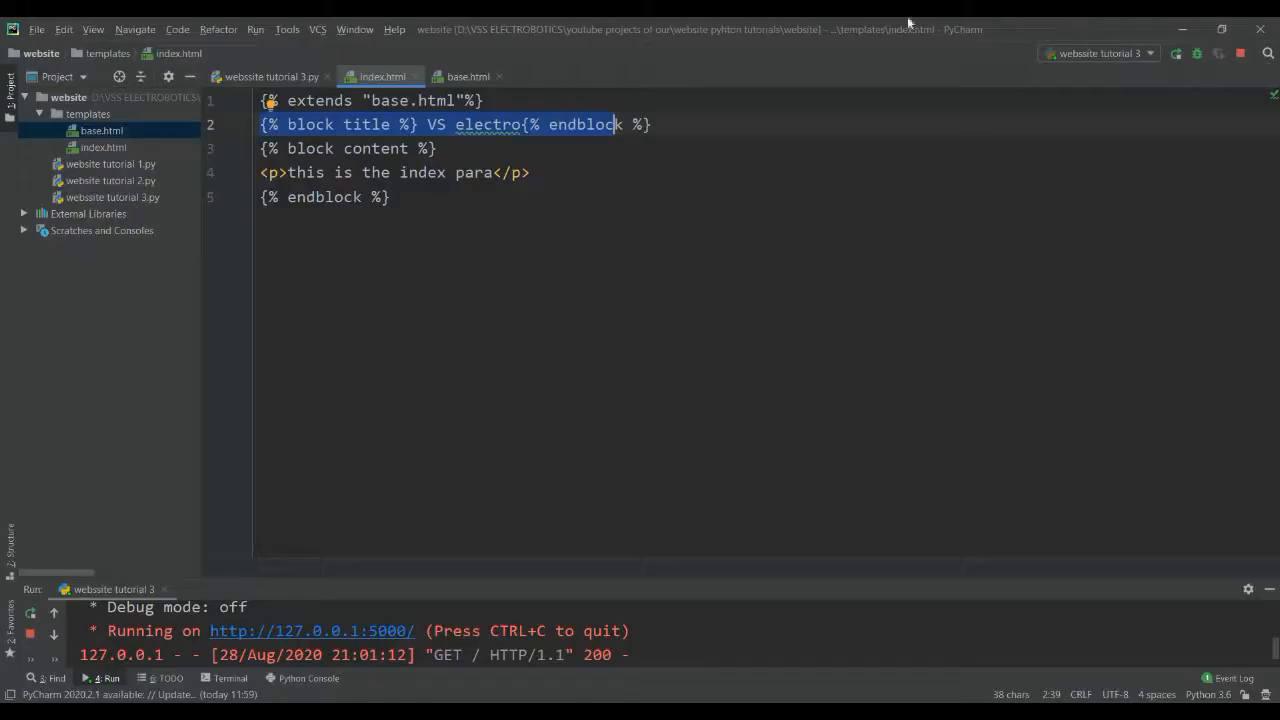
pyautogui.click(468, 76)
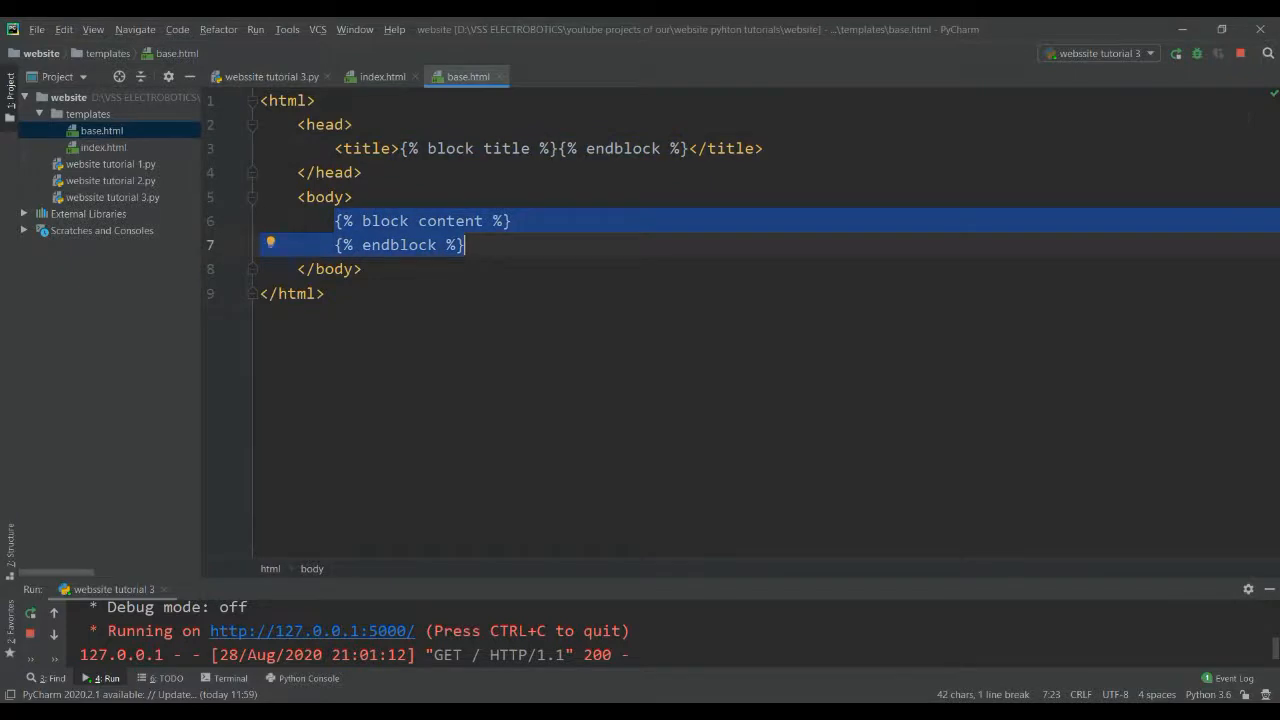
# Step: Add an h1 heading reading hi go in at the top of base.html's body
pyautogui.write('<')
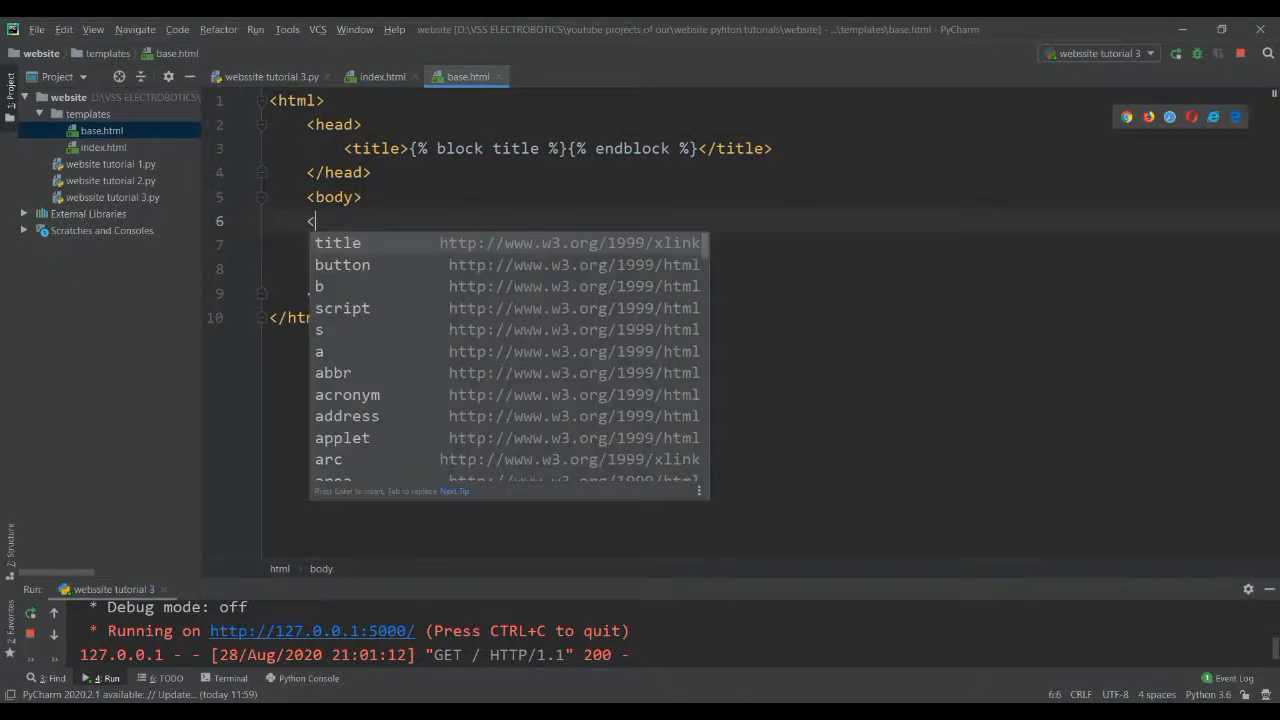
pyautogui.write('p')
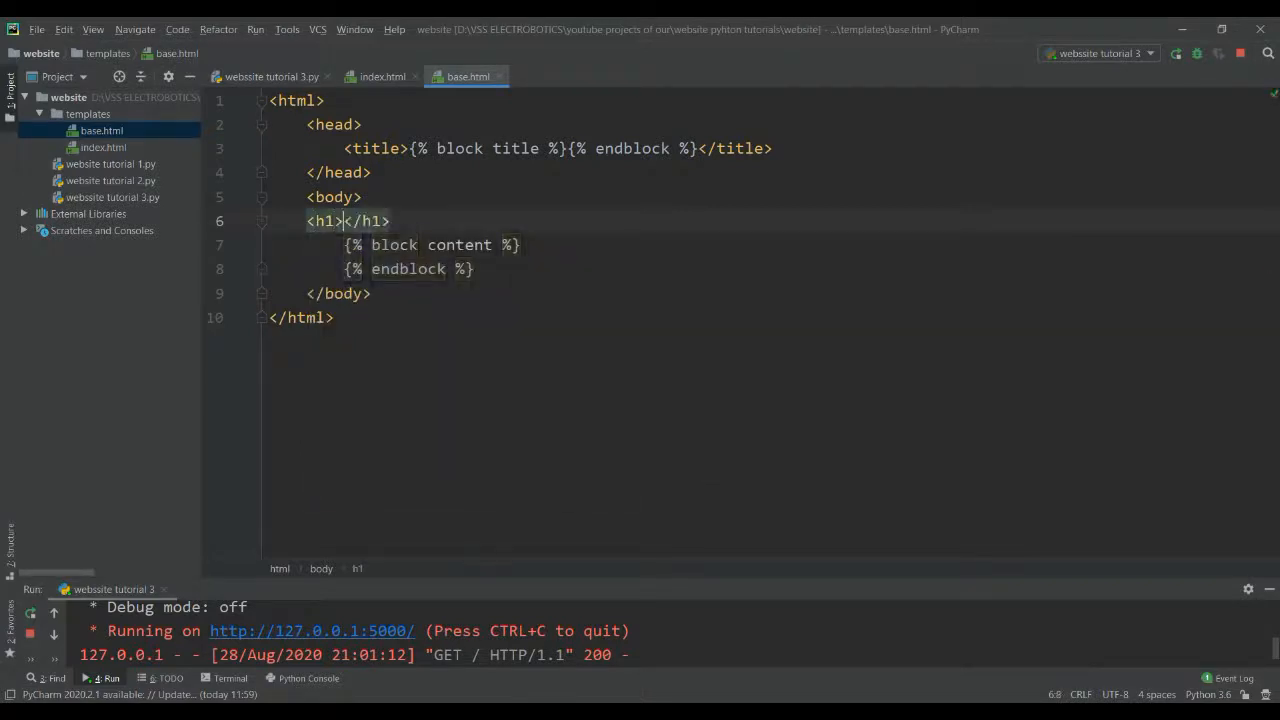
pyautogui.write('hi')
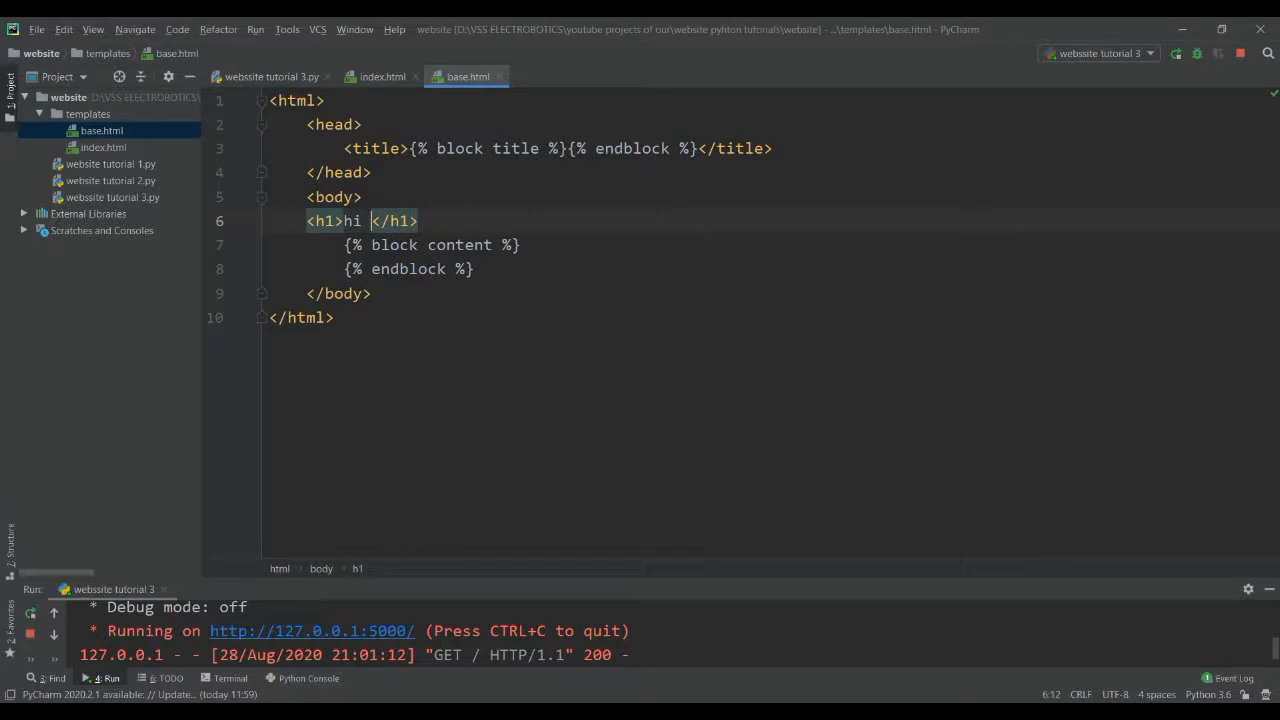
pyautogui.write('go in')
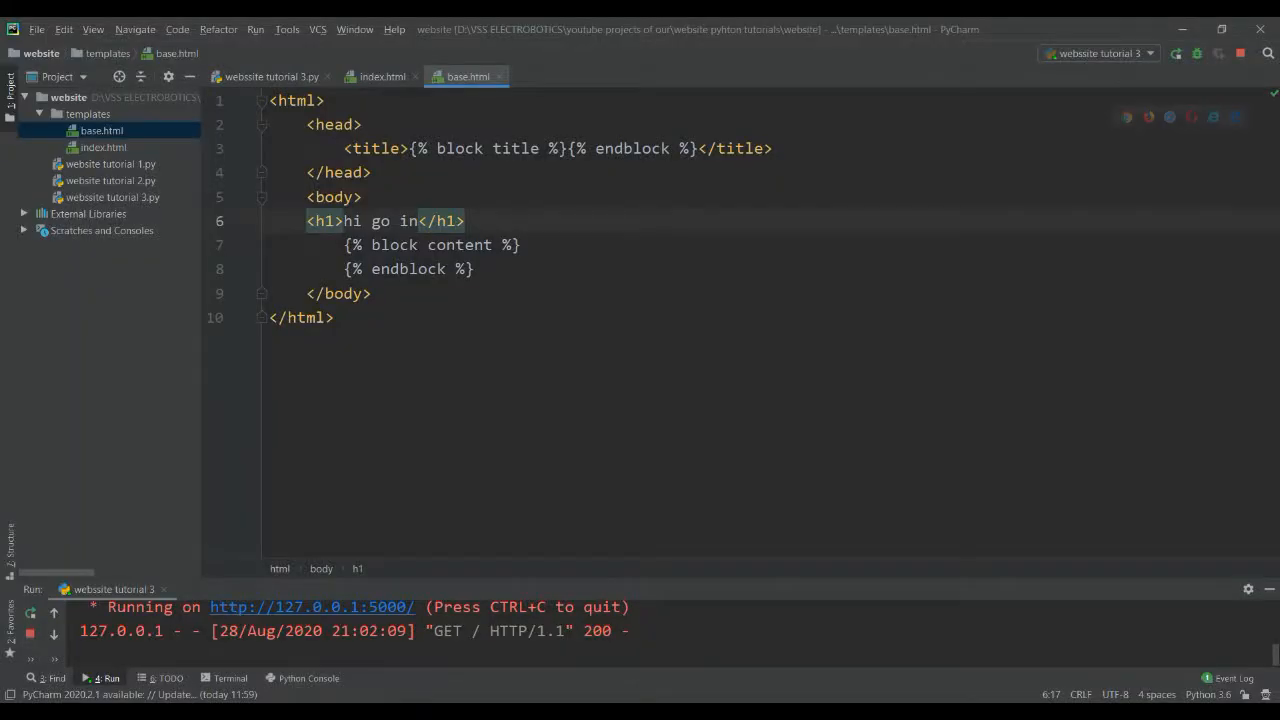
# Step: Review index.html and base.html once more, then bring up the window switcher to leave PyCharm
pyautogui.click(382, 76)
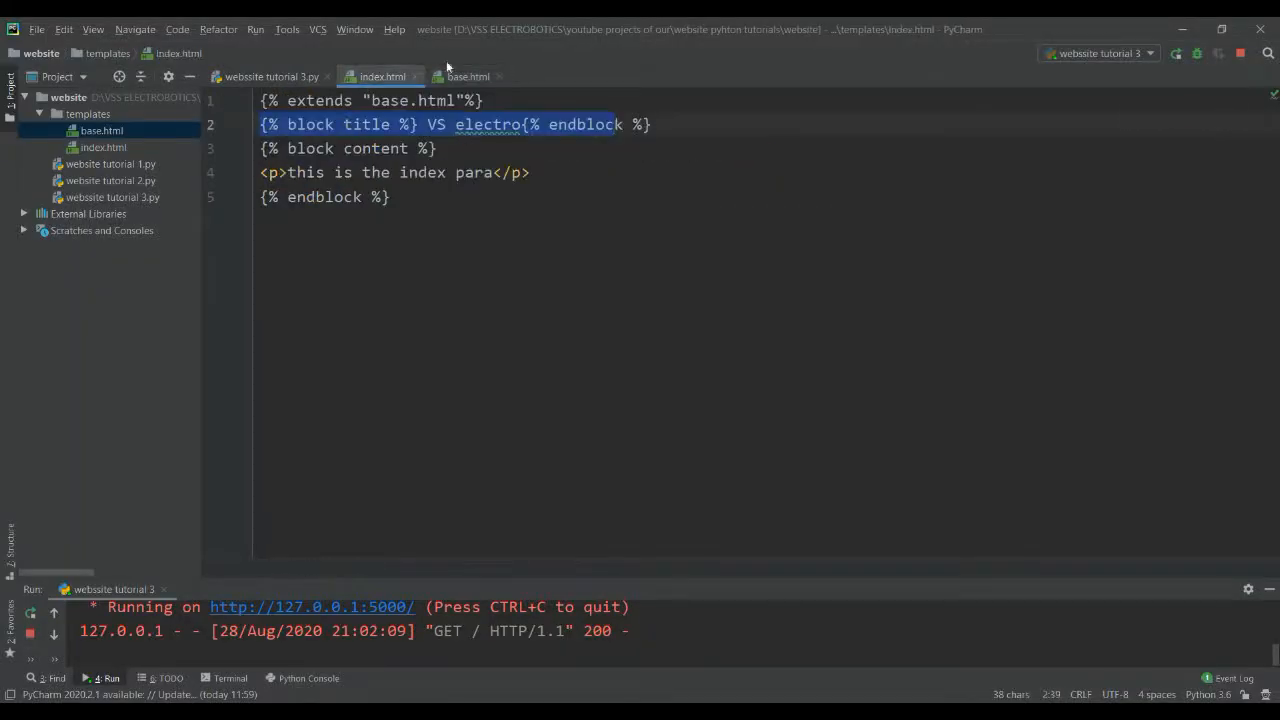
pyautogui.click(468, 76)
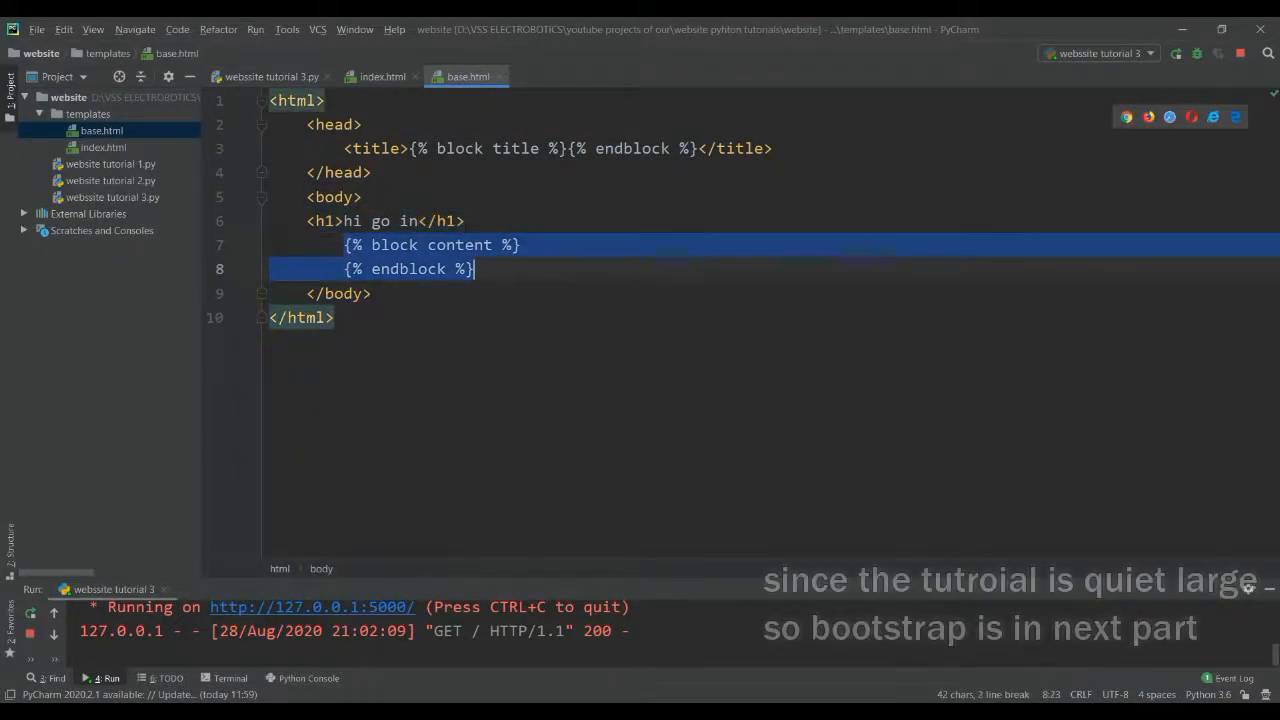
pyautogui.click(384, 76)
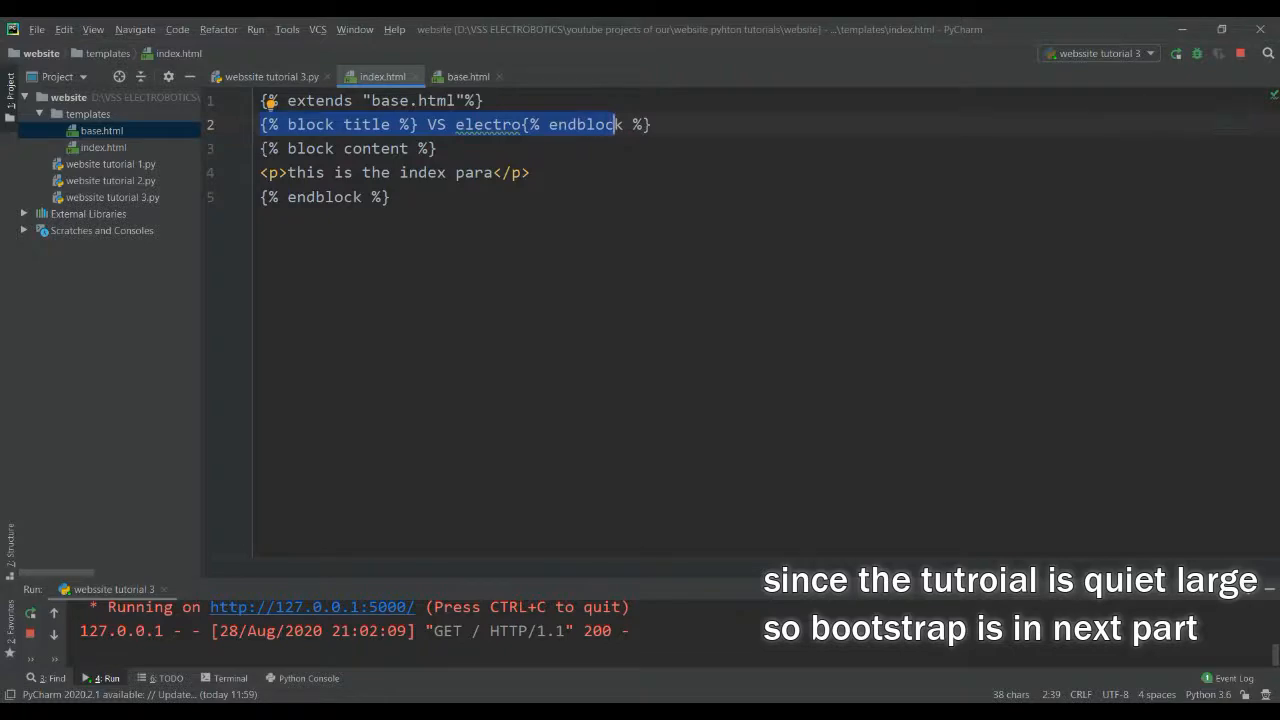
pyautogui.press('alt+tab')
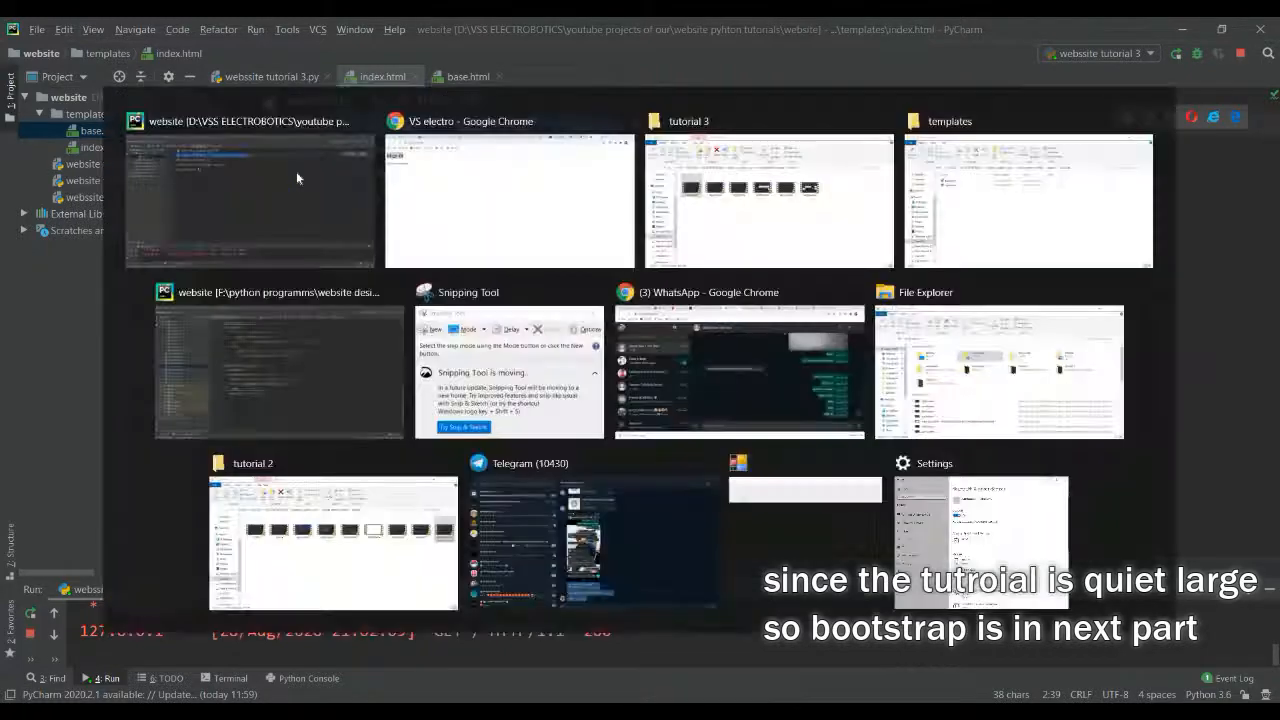